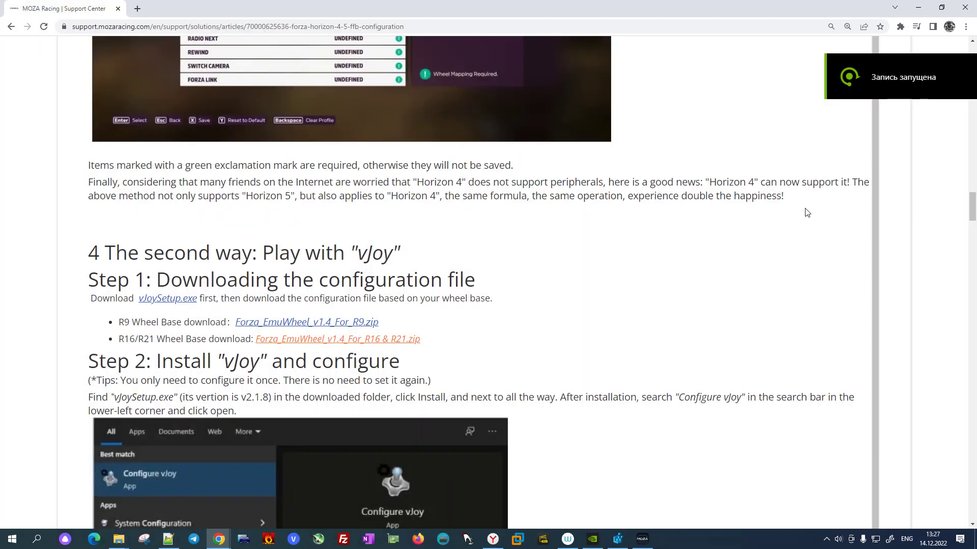
# Scroll the MOZA guide through the Preface and Support List tables to section 3
pyautogui.scroll(-3)
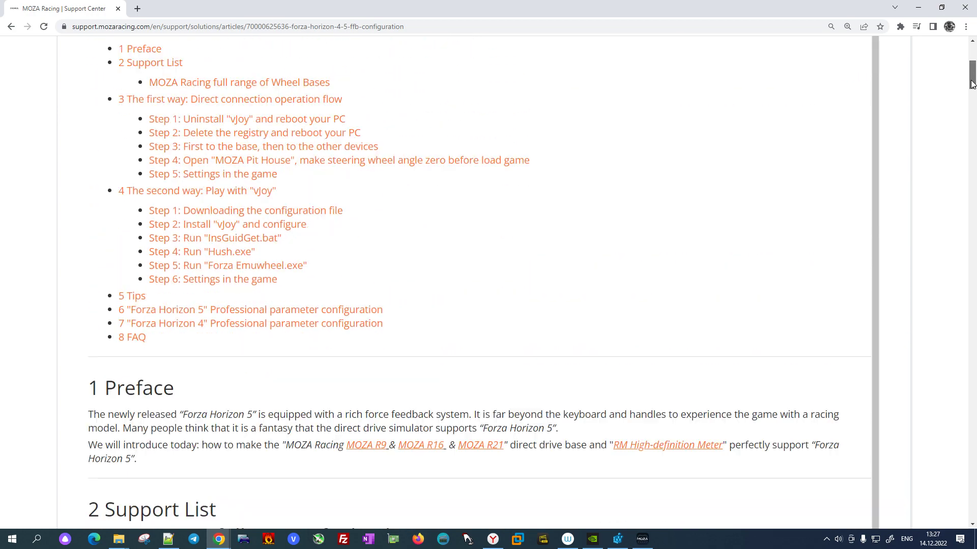
pyautogui.scroll(-3)
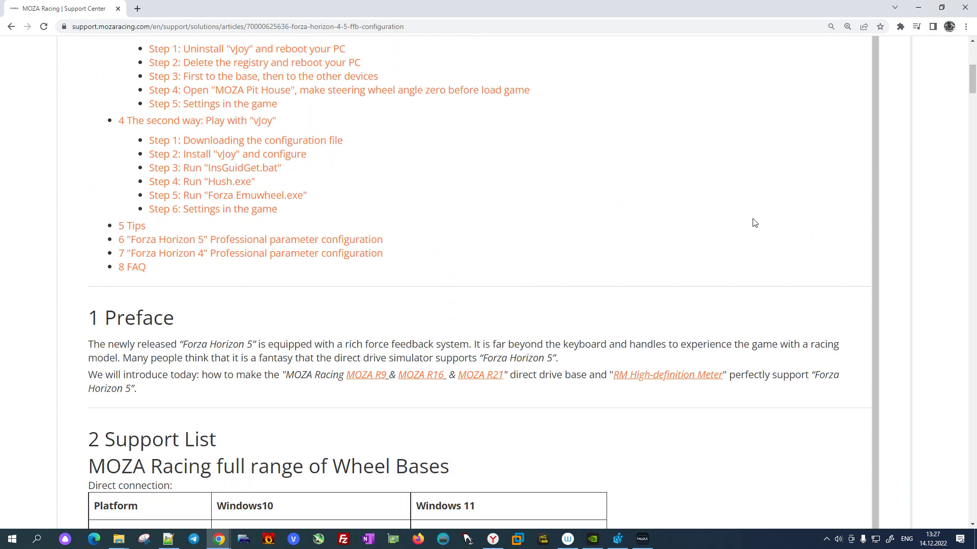
pyautogui.moveTo(312, 345)
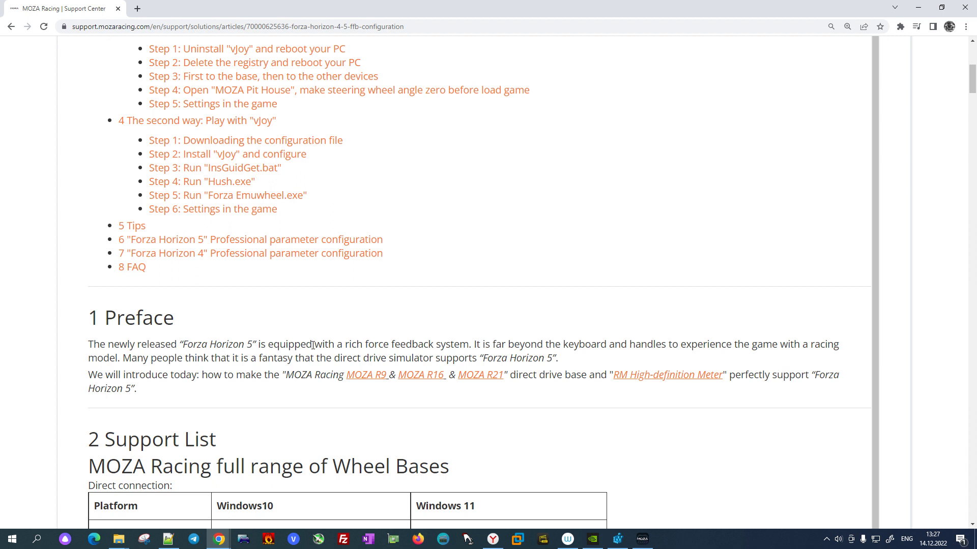
pyautogui.moveTo(69, 32)
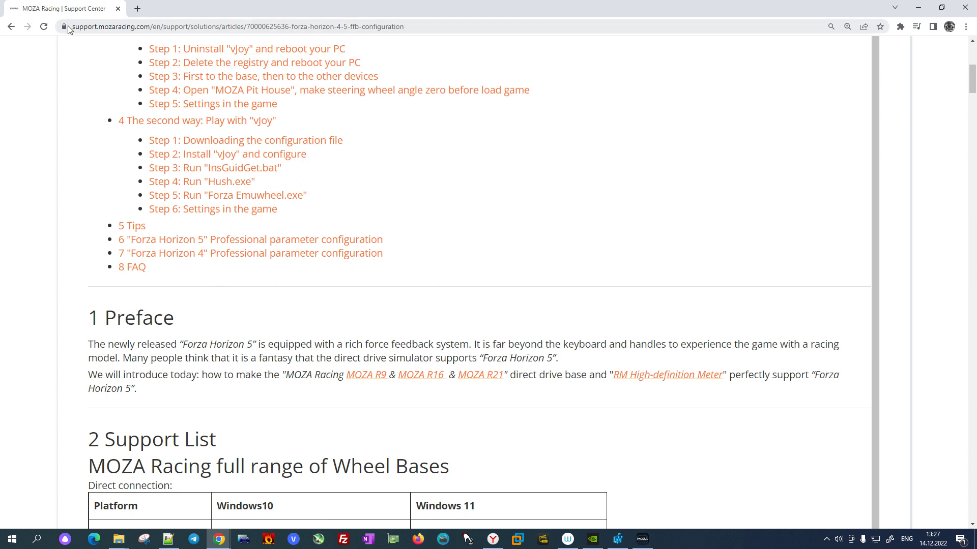
pyautogui.moveTo(237, 11)
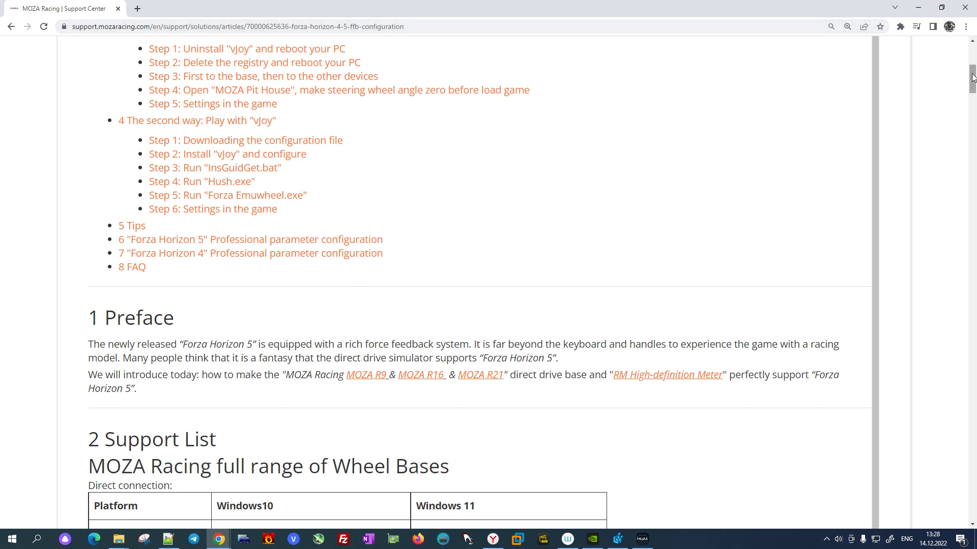
pyautogui.moveTo(373, 384)
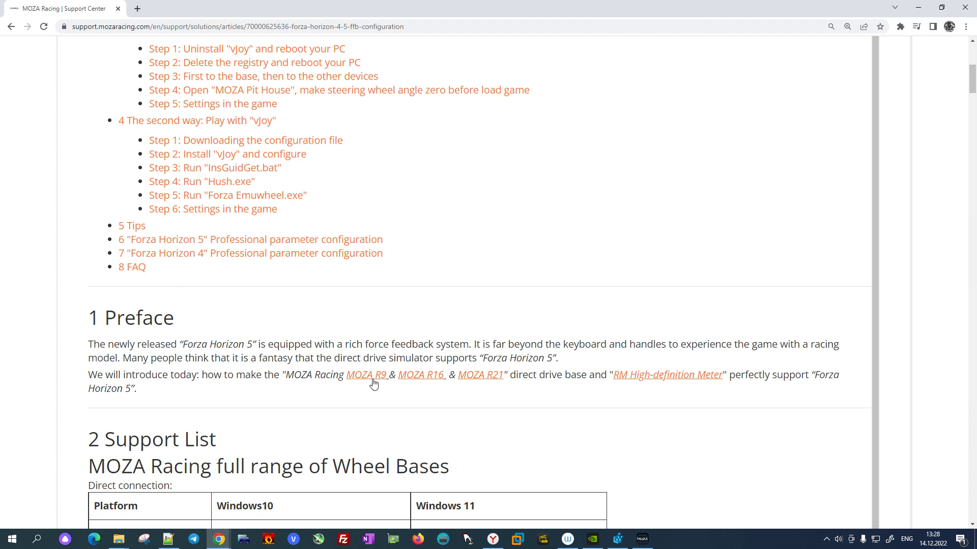
pyautogui.moveTo(435, 384)
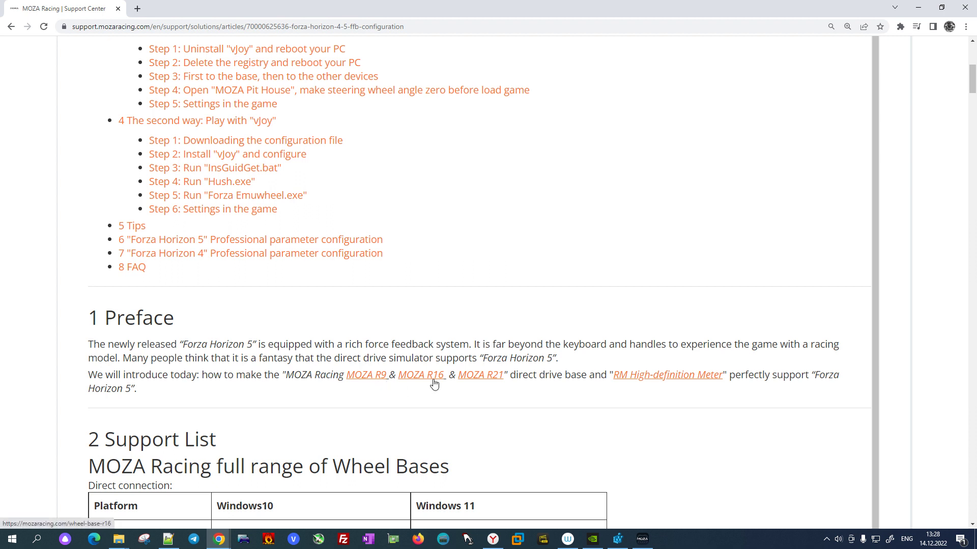
pyautogui.moveTo(619, 379)
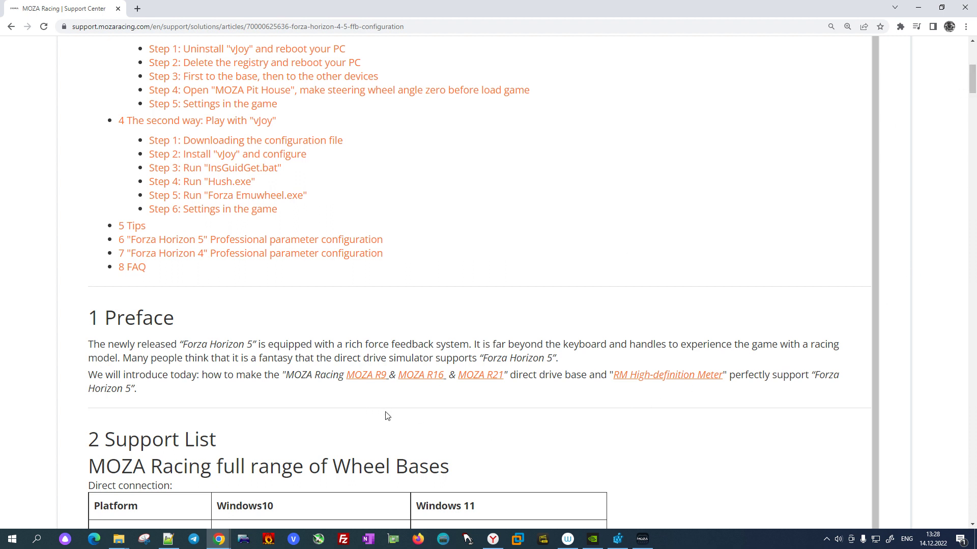
pyautogui.moveTo(629, 374)
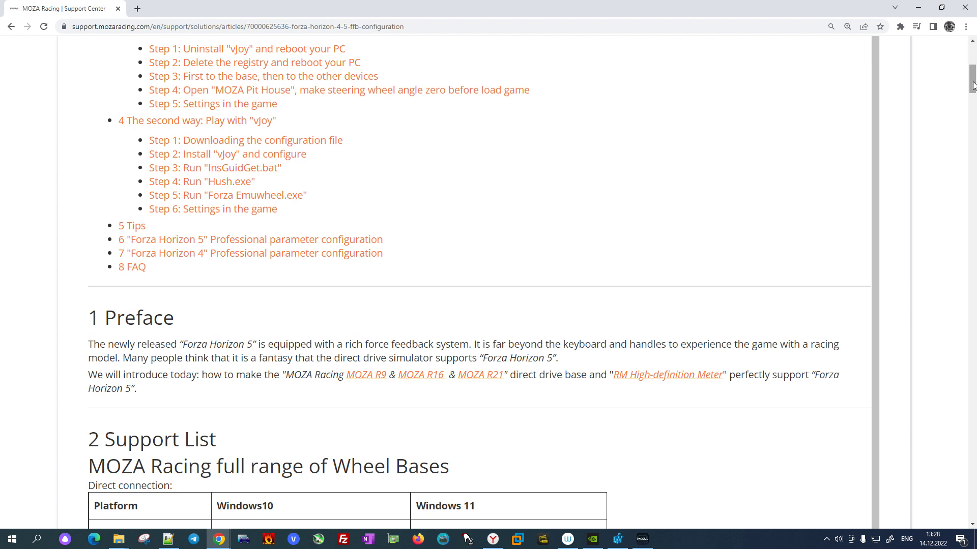
pyautogui.scroll(-3)
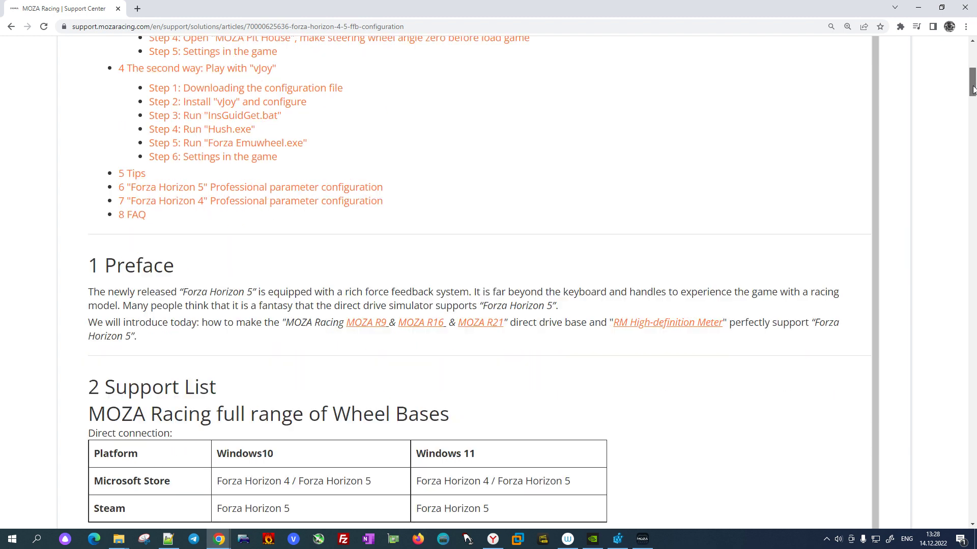
pyautogui.scroll(-3)
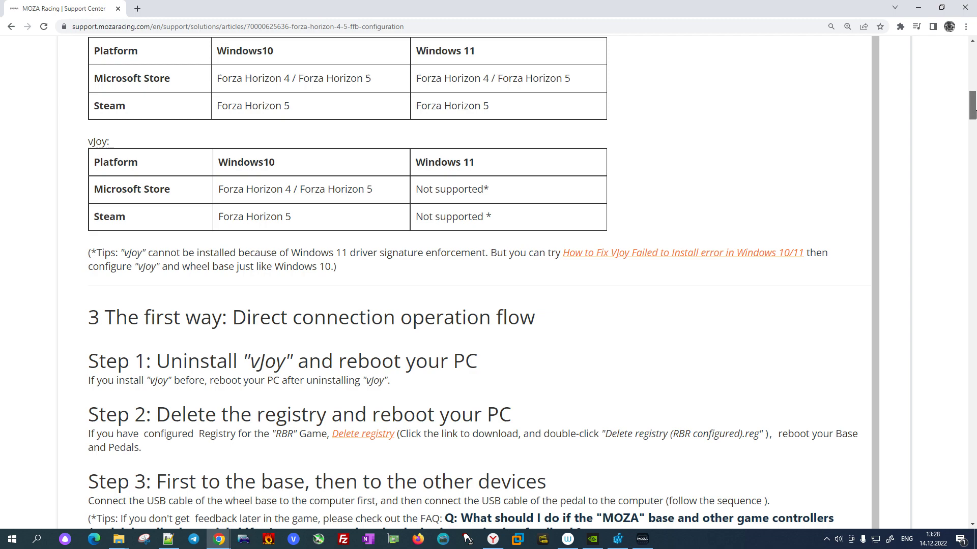
pyautogui.scroll(-3)
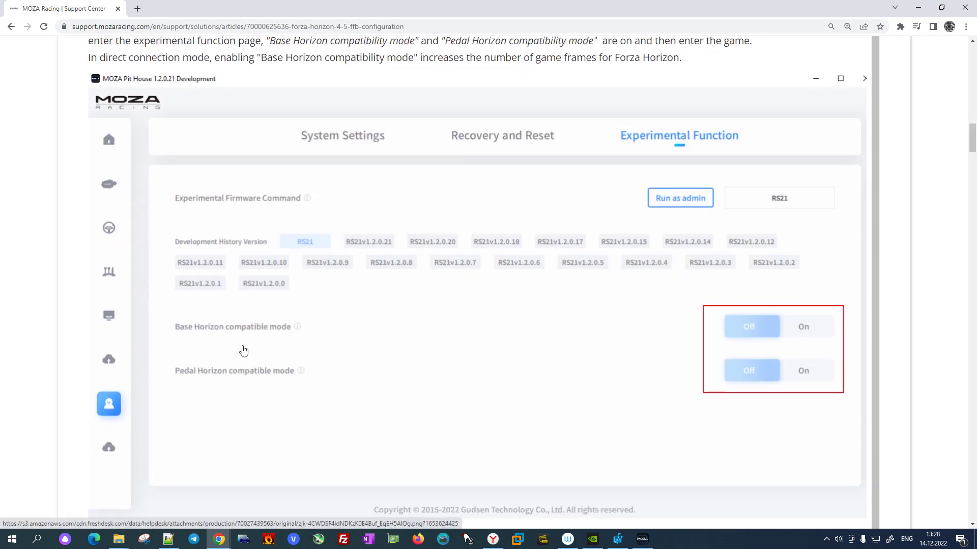
pyautogui.moveTo(467, 466)
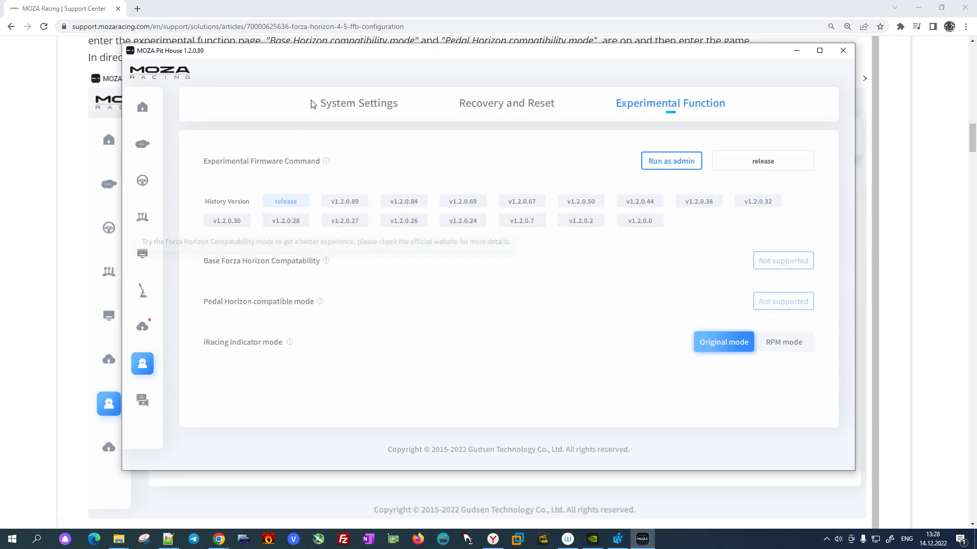
pyautogui.moveTo(313, 211)
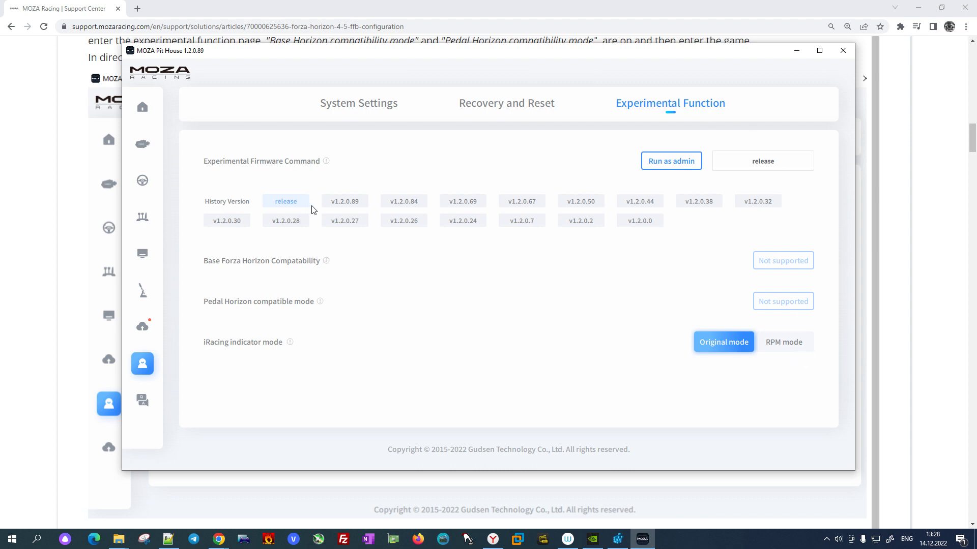
pyautogui.moveTo(800, 251)
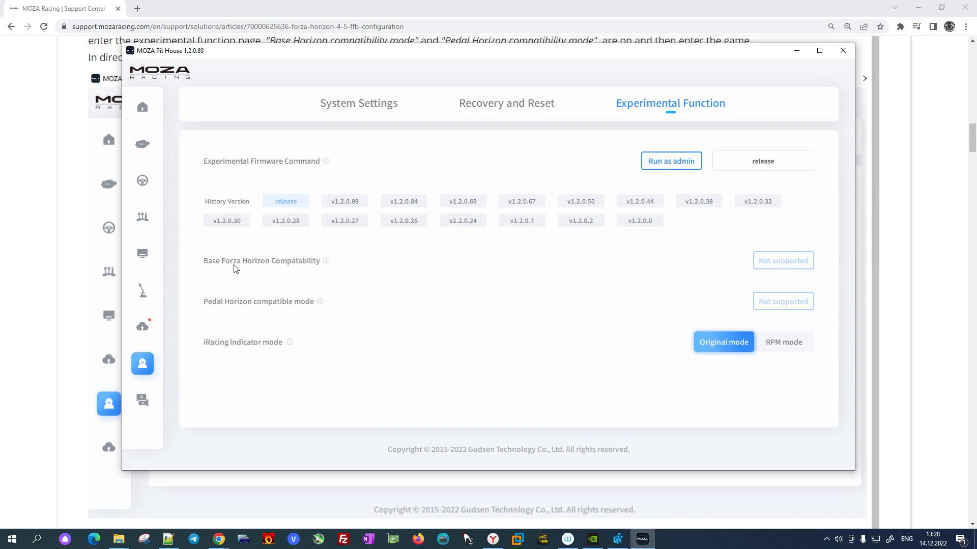
pyautogui.moveTo(799, 244)
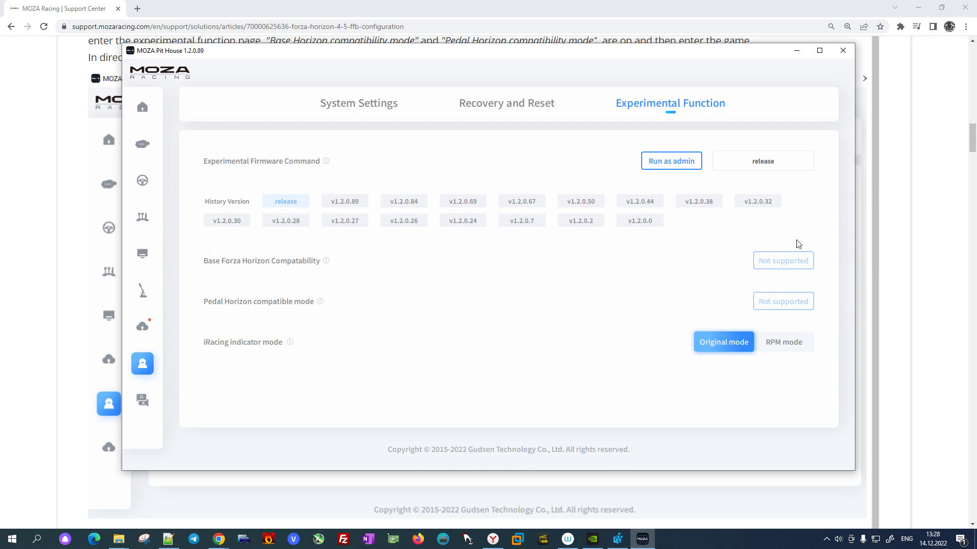
pyautogui.moveTo(805, 81)
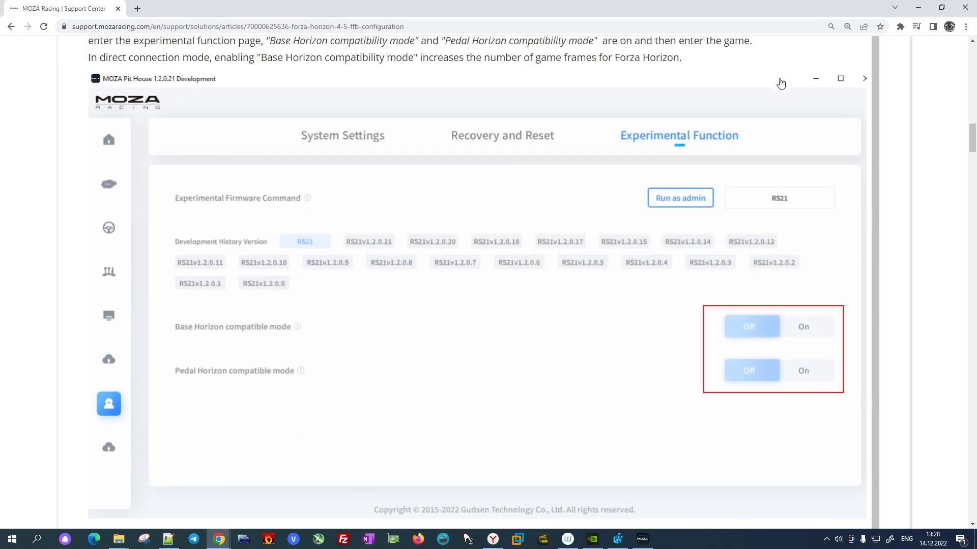
# Scroll down to '4 The second way: Play with vJoy' and its Step 1 download links
pyautogui.scroll(-3)
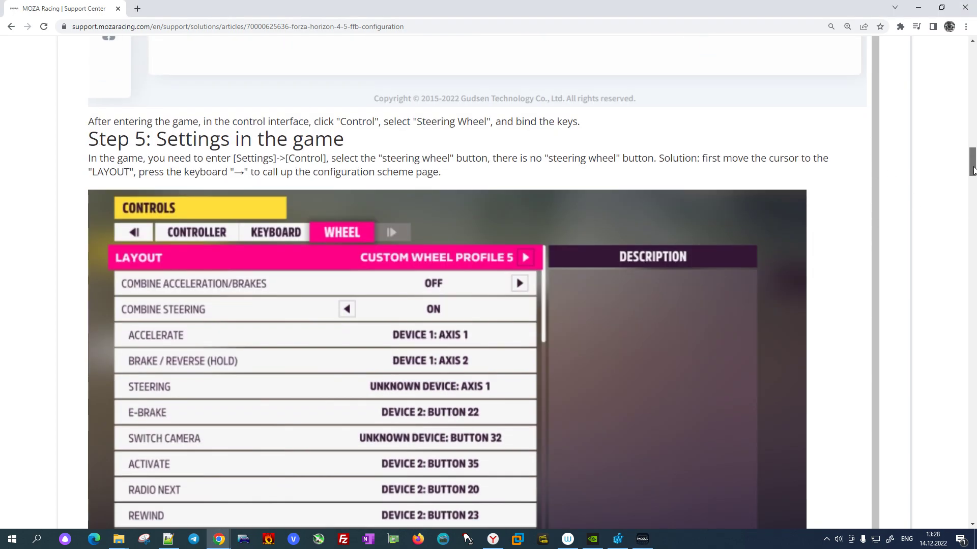
pyautogui.scroll(-3)
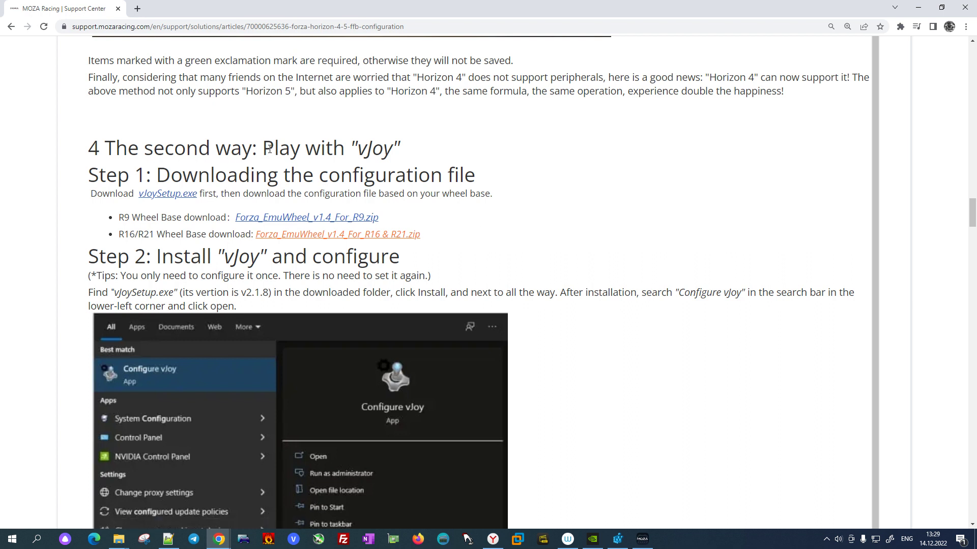
pyautogui.moveTo(359, 146)
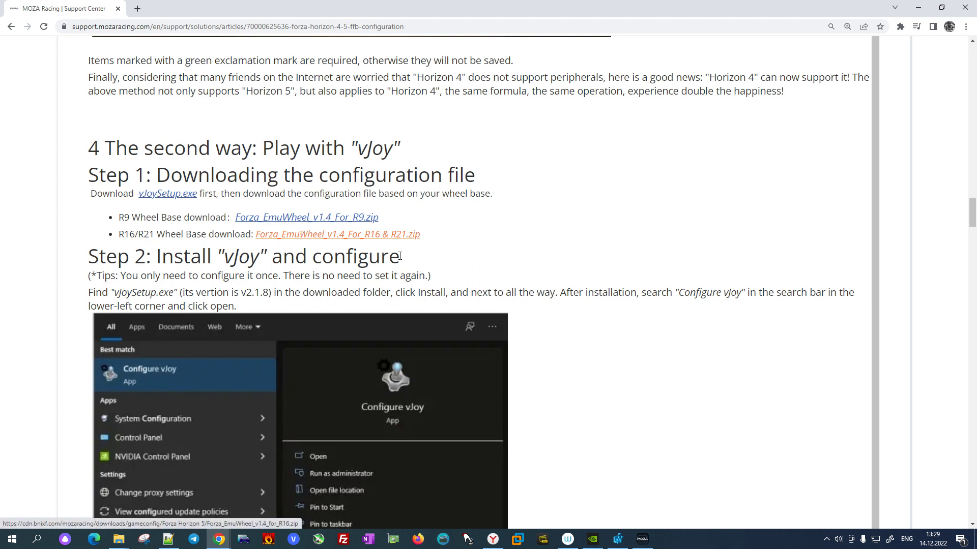
pyautogui.moveTo(275, 244)
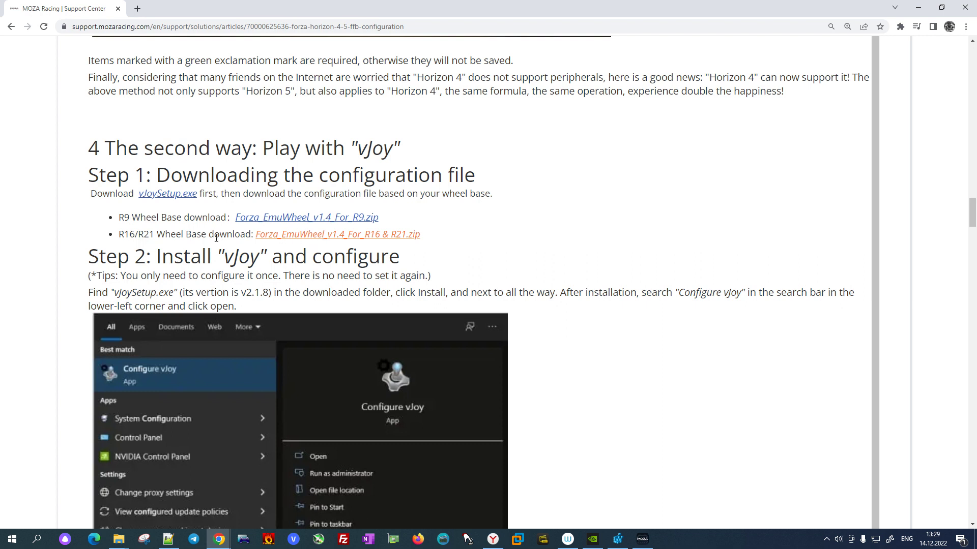
pyautogui.moveTo(278, 204)
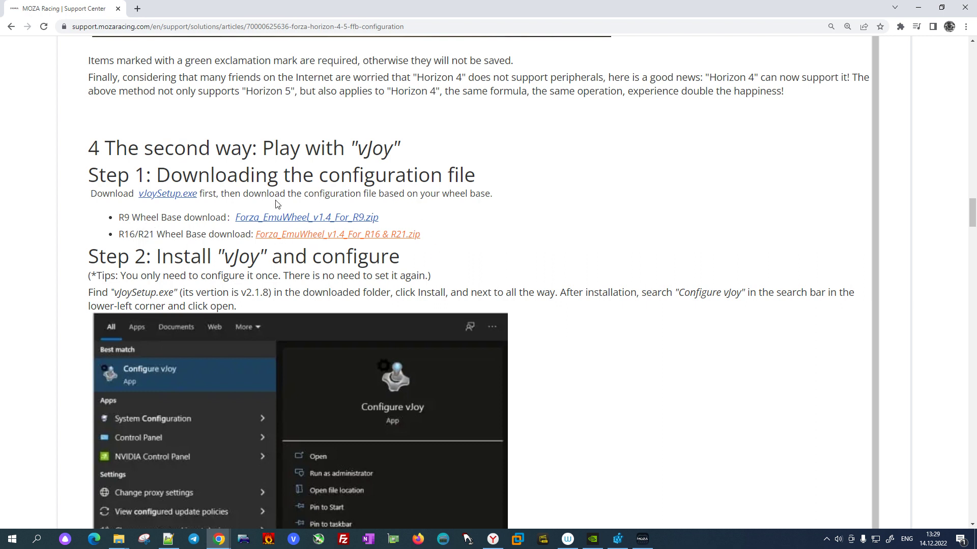
pyautogui.moveTo(131, 230)
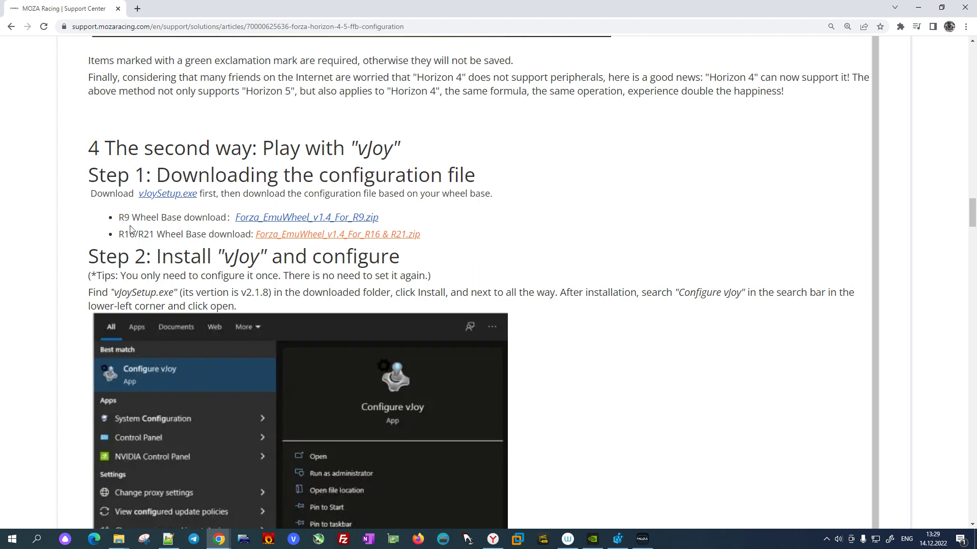
pyautogui.moveTo(393, 250)
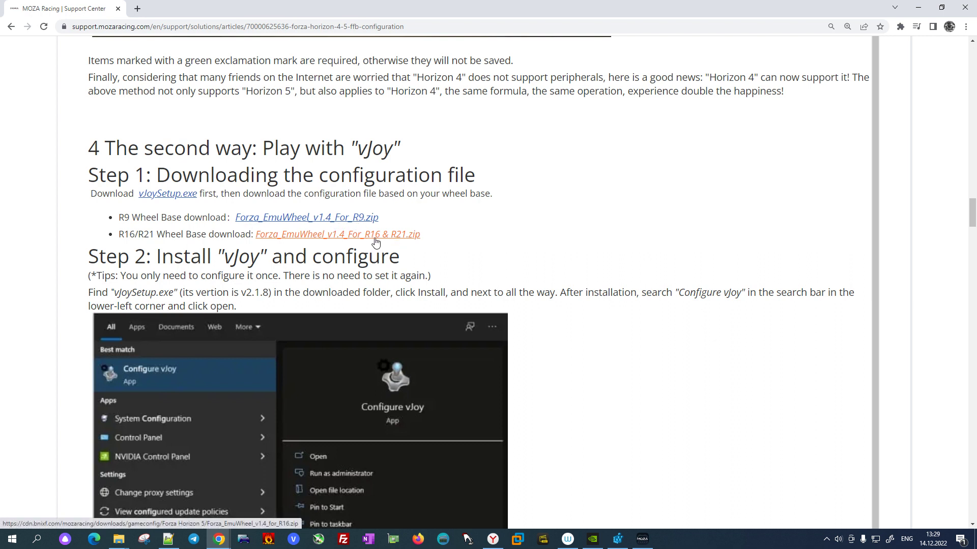
pyautogui.moveTo(406, 246)
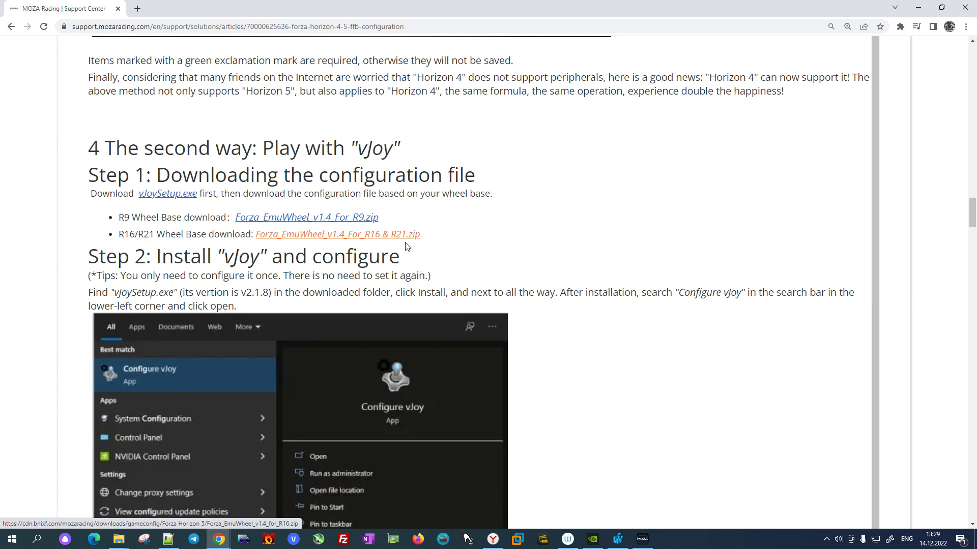
pyautogui.moveTo(557, 255)
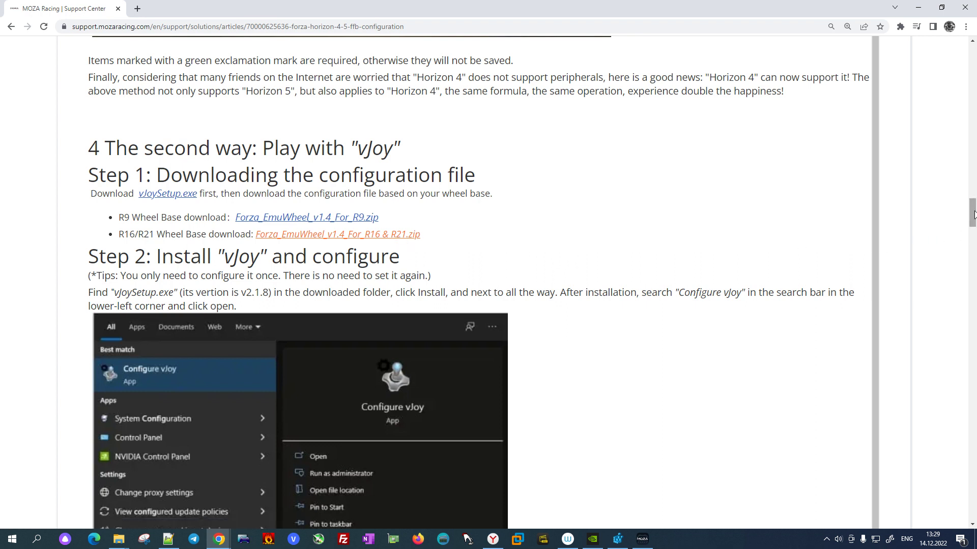
# Scroll past the vJoy configuration values to Step 3: Run InsGuidGet.bat
pyautogui.scroll(-3)
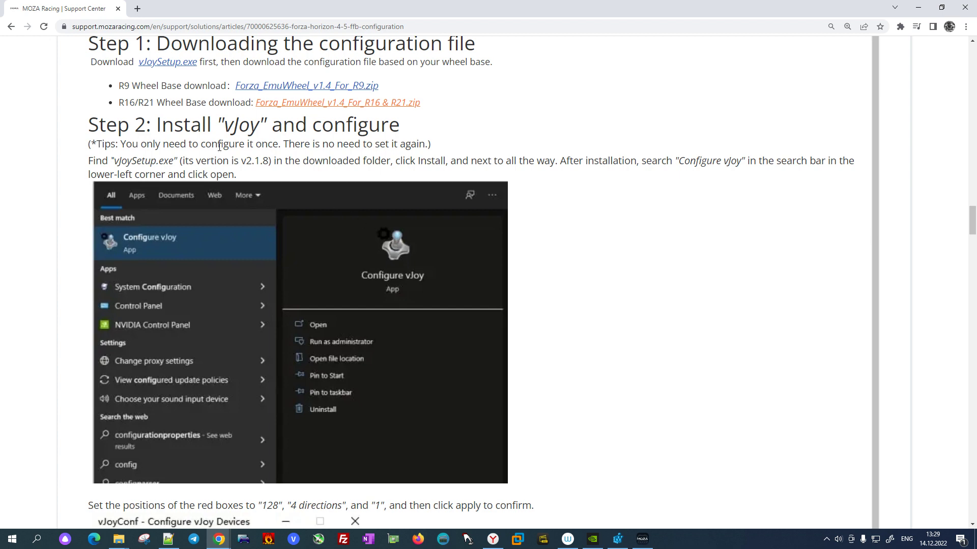
pyautogui.moveTo(972, 228)
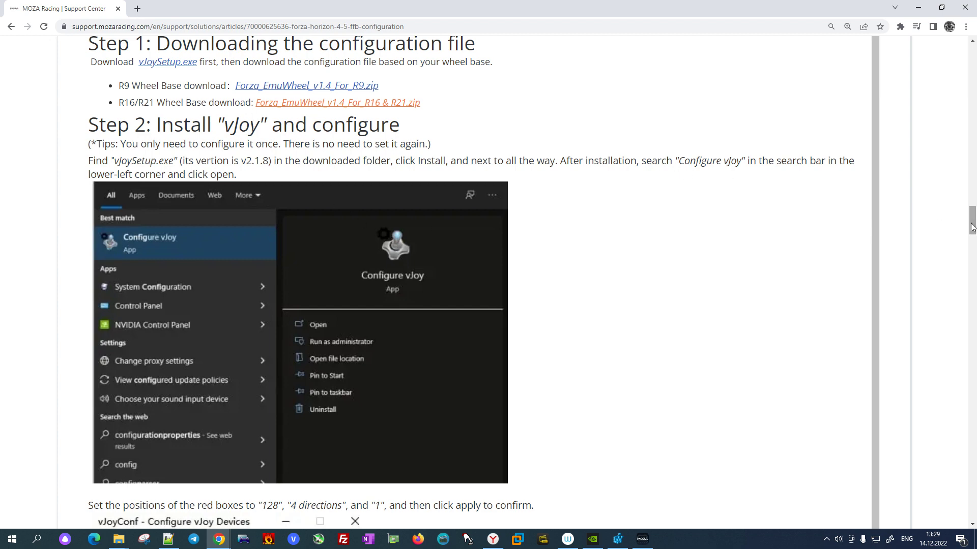
pyautogui.scroll(-3)
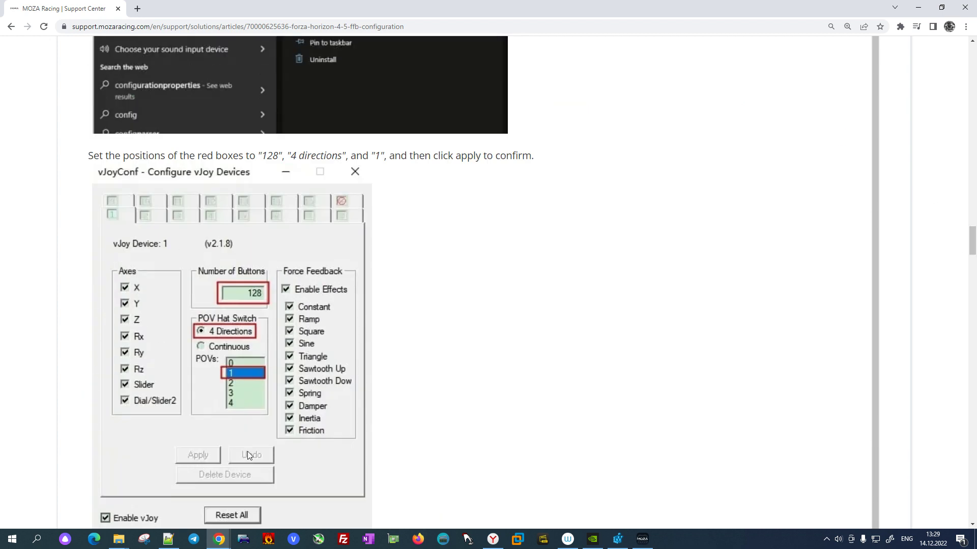
pyautogui.scroll(-3)
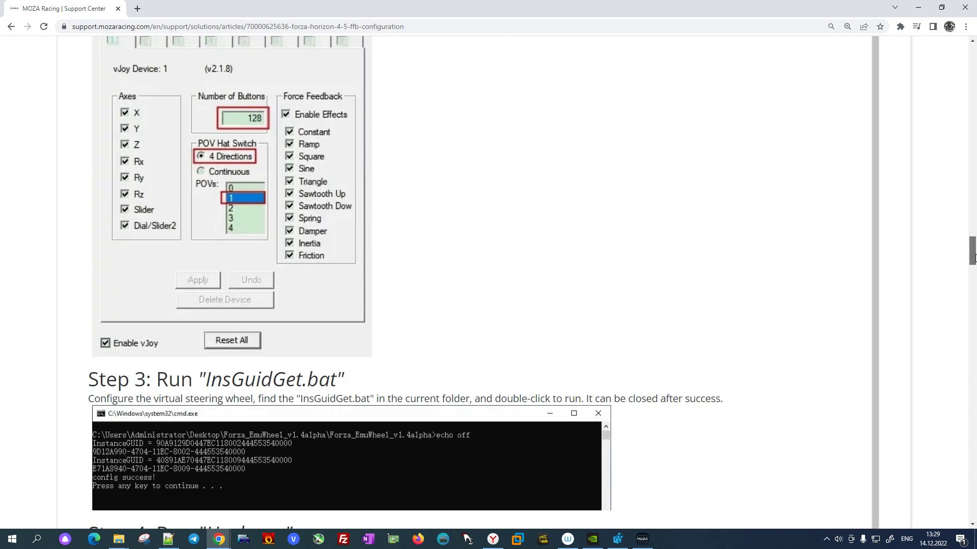
pyautogui.scroll(-3)
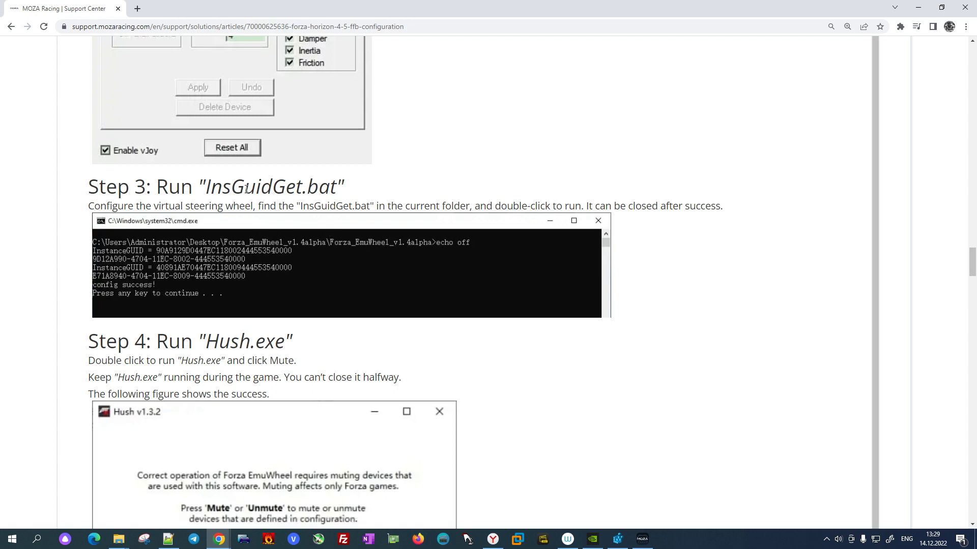
pyautogui.moveTo(579, 239)
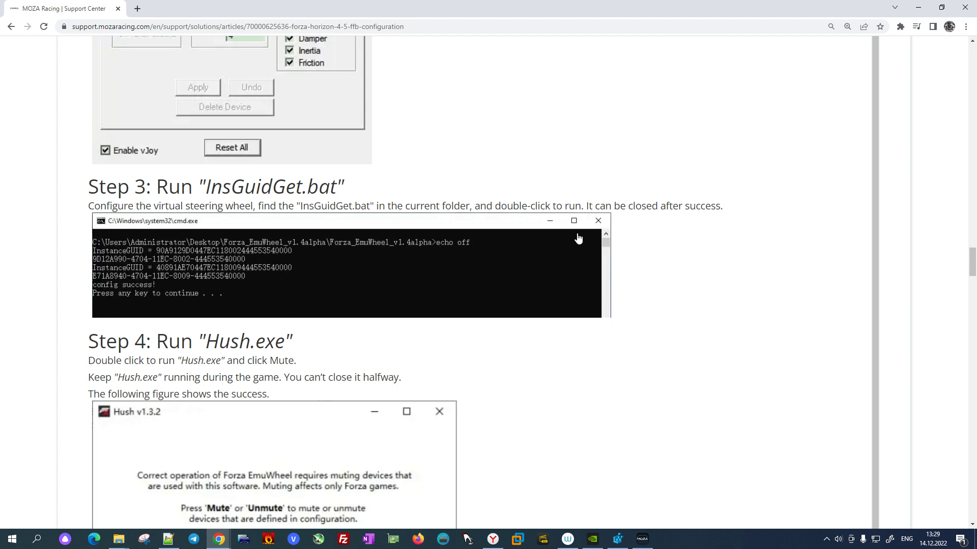
pyautogui.moveTo(388, 220)
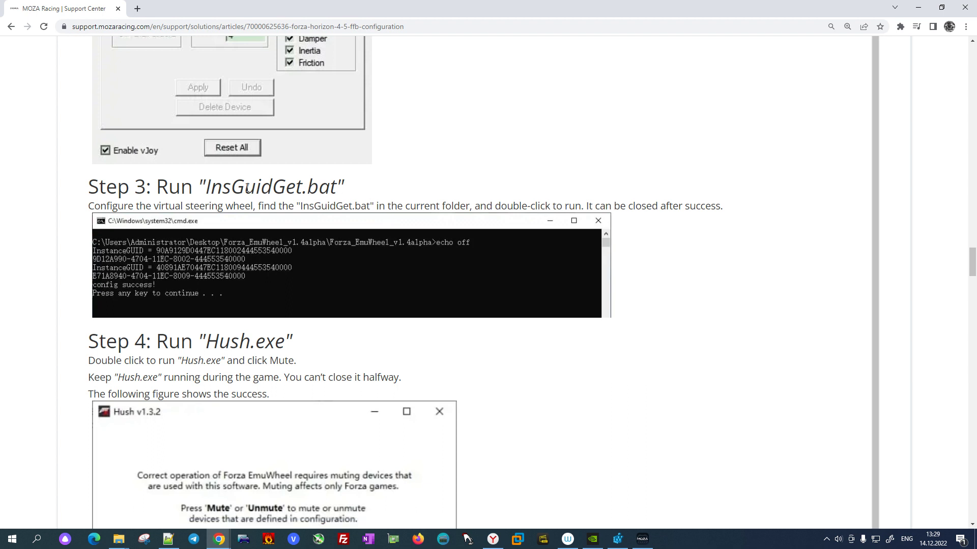
pyautogui.moveTo(328, 253)
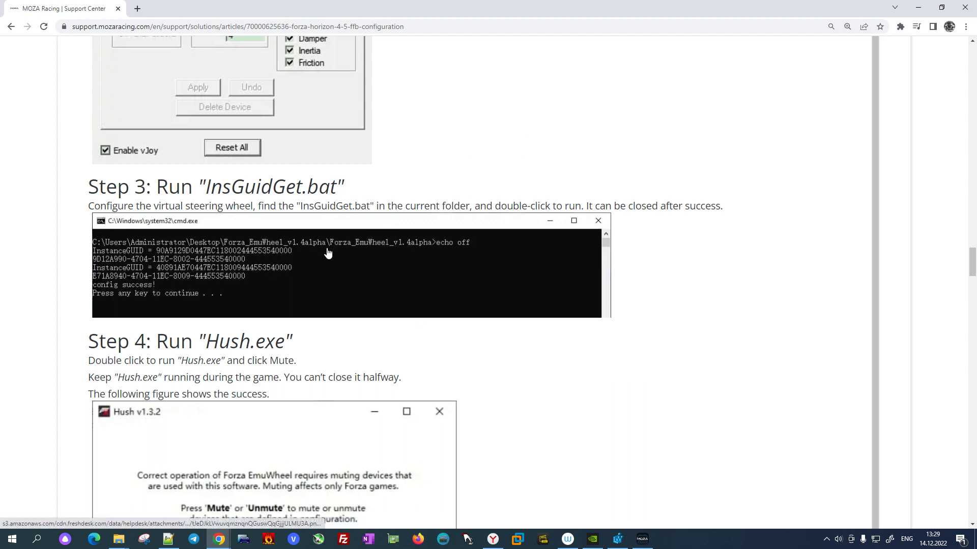
pyautogui.moveTo(176, 276)
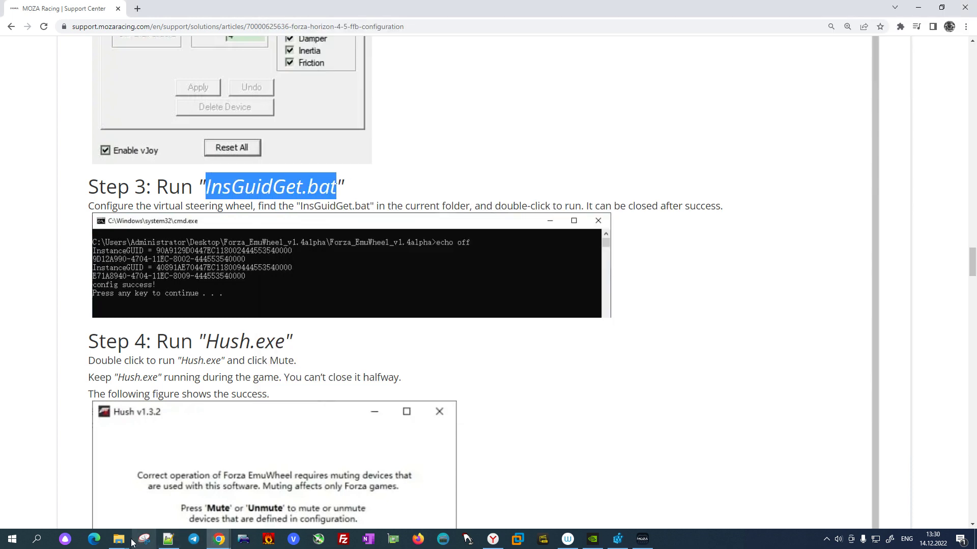
# Bring up File Explorer and enter a Forza_EmuWheel folder inside Install Forza_EmuWheel
pyautogui.click(119, 539)
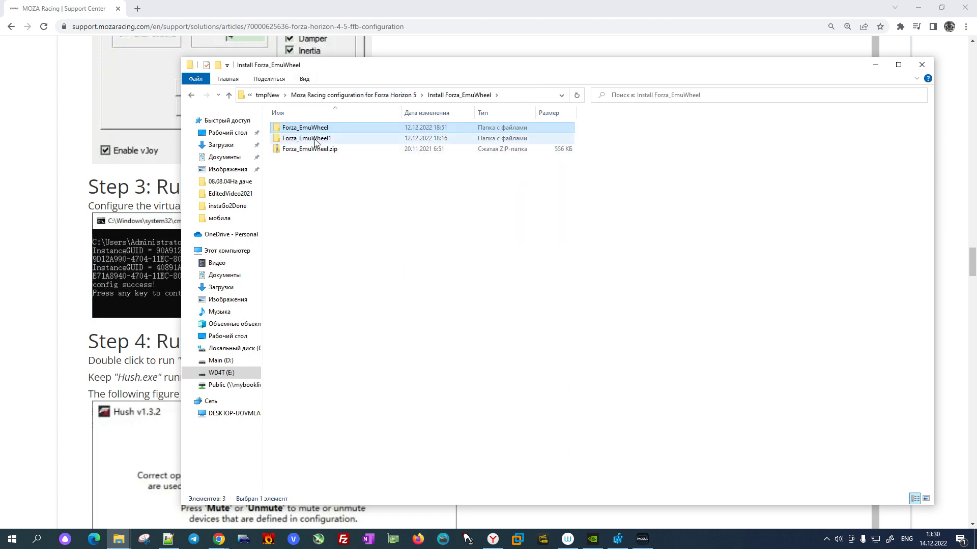
pyautogui.doubleClick(307, 138)
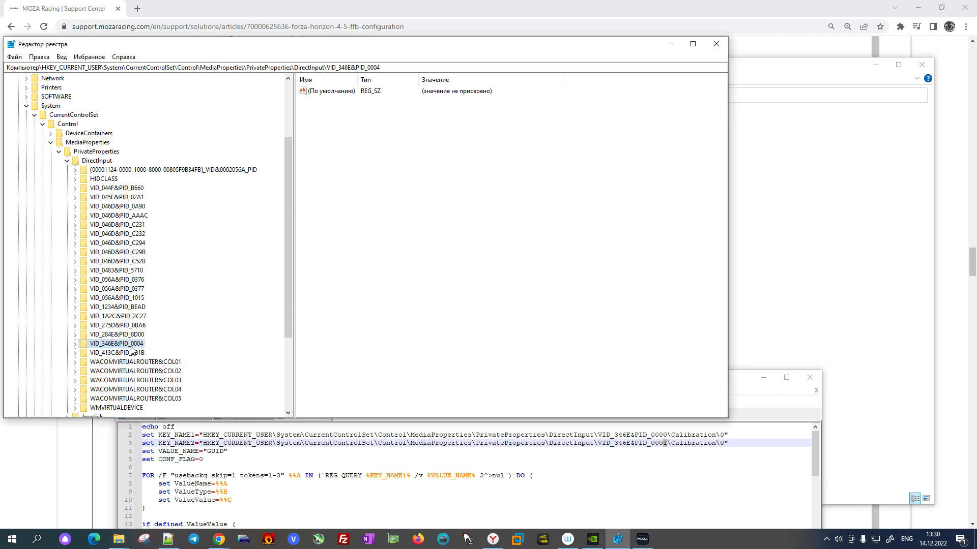
pyautogui.moveTo(144, 240)
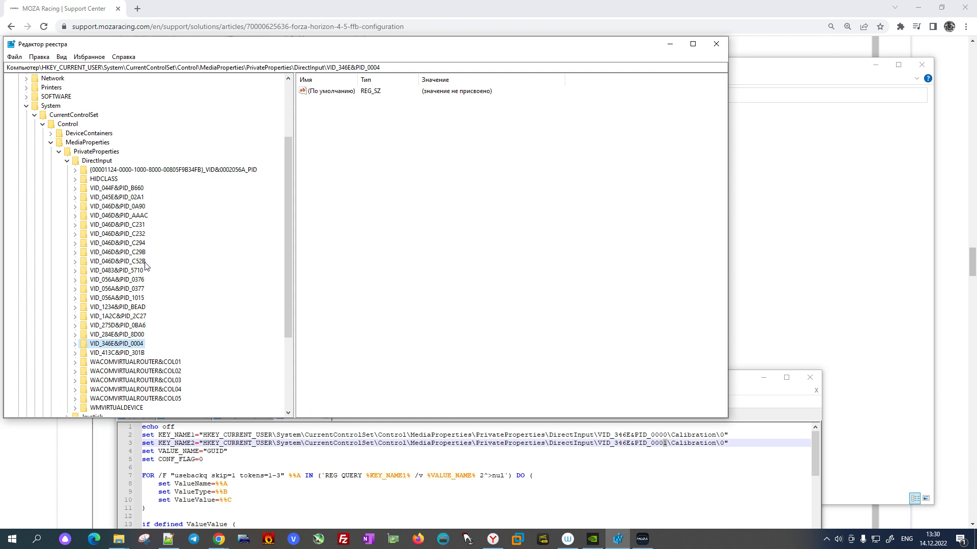
pyautogui.moveTo(142, 253)
pyautogui.write('5')
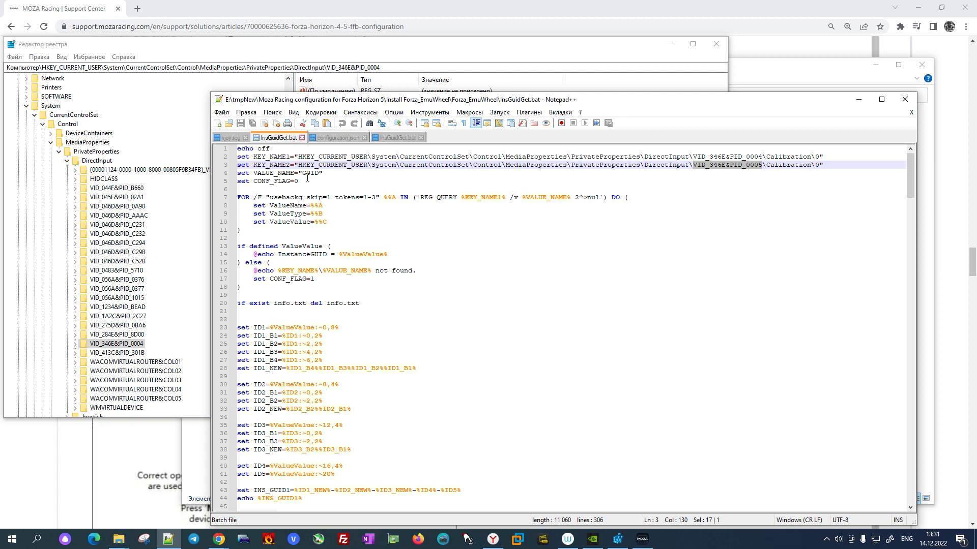
# Scroll InsGuidGet.bat to the configuration.json echo lines and select 'Moza R5 Base'
pyautogui.scroll(-3)
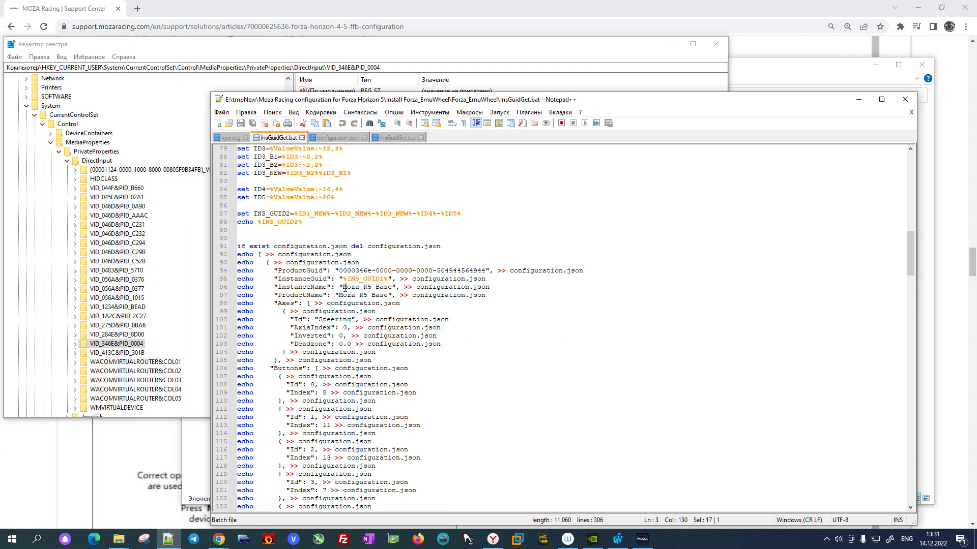
pyautogui.doubleClick(366, 287)
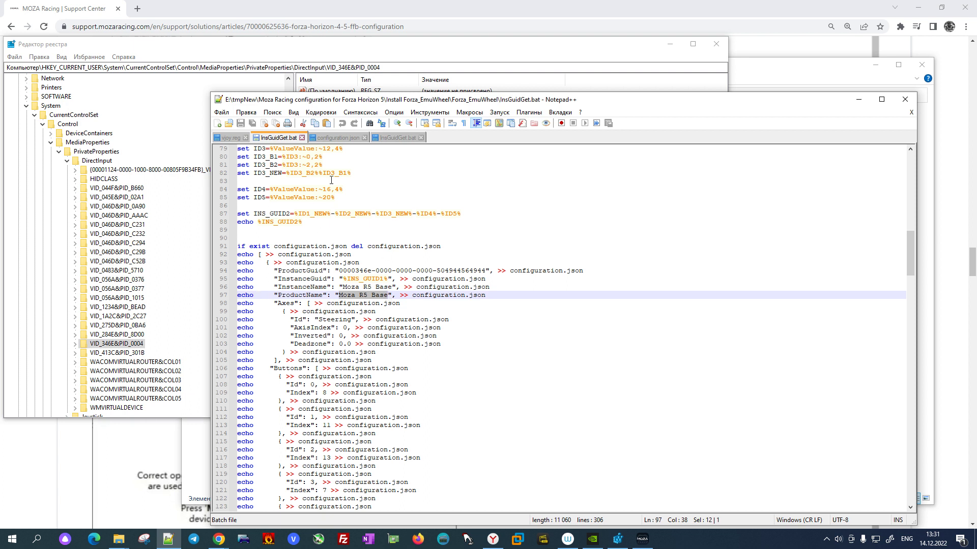
pyautogui.moveTo(201, 468)
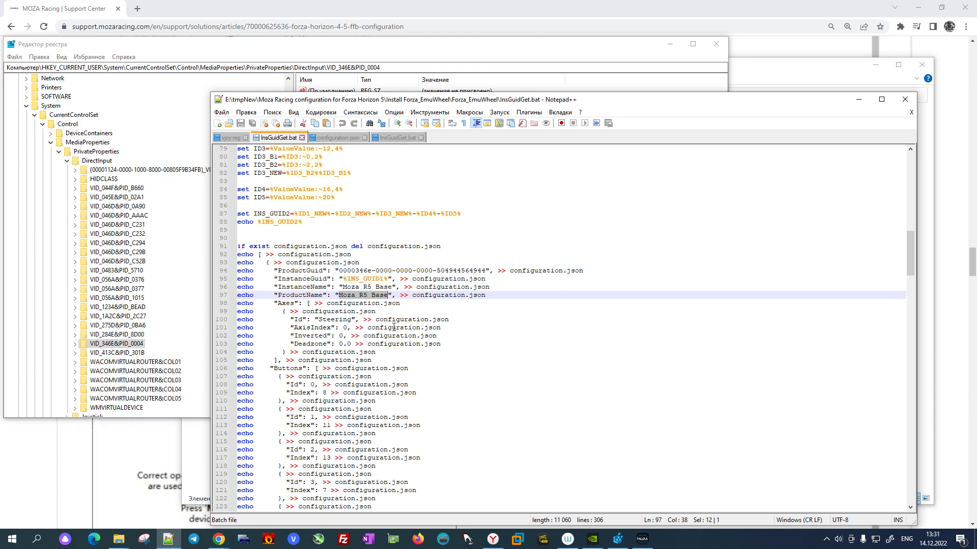
pyautogui.moveTo(401, 201)
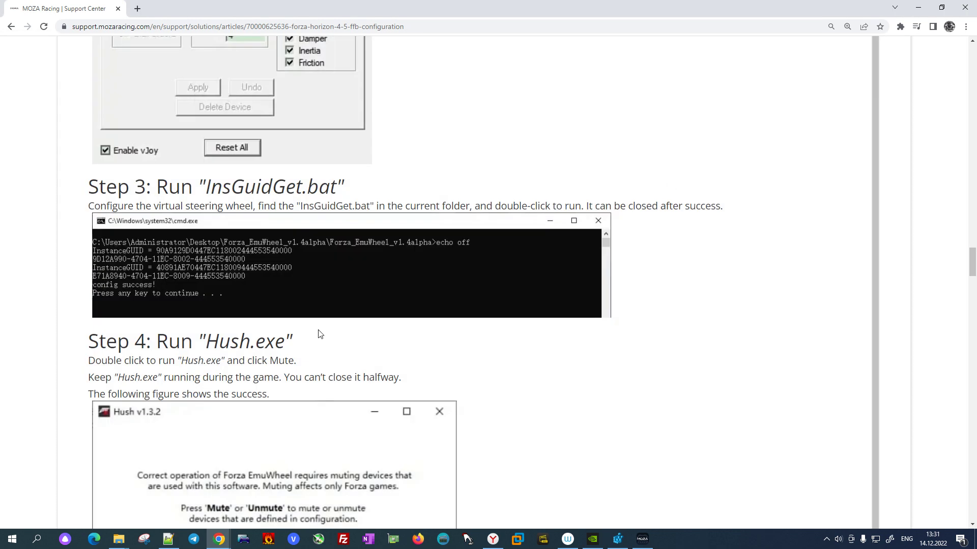
pyautogui.moveTo(315, 202)
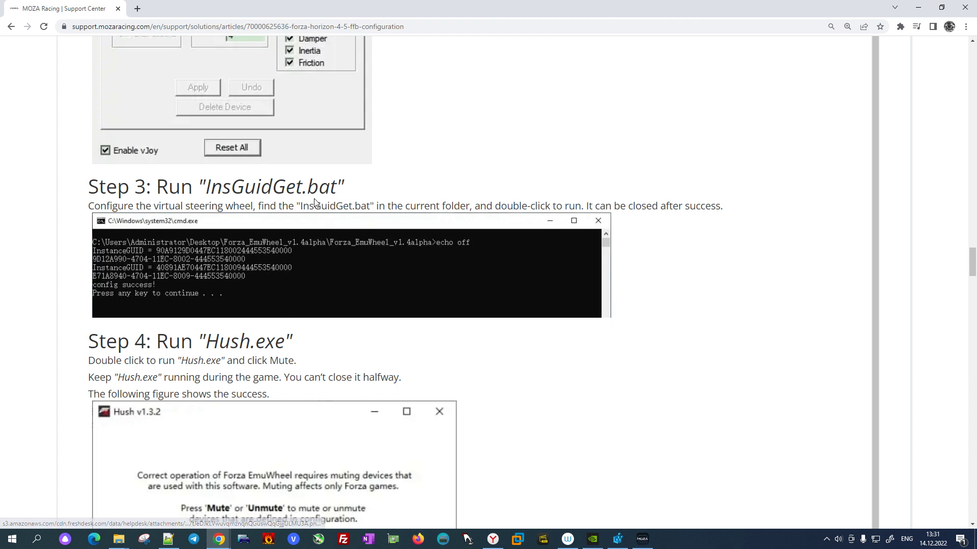
pyautogui.moveTo(162, 260)
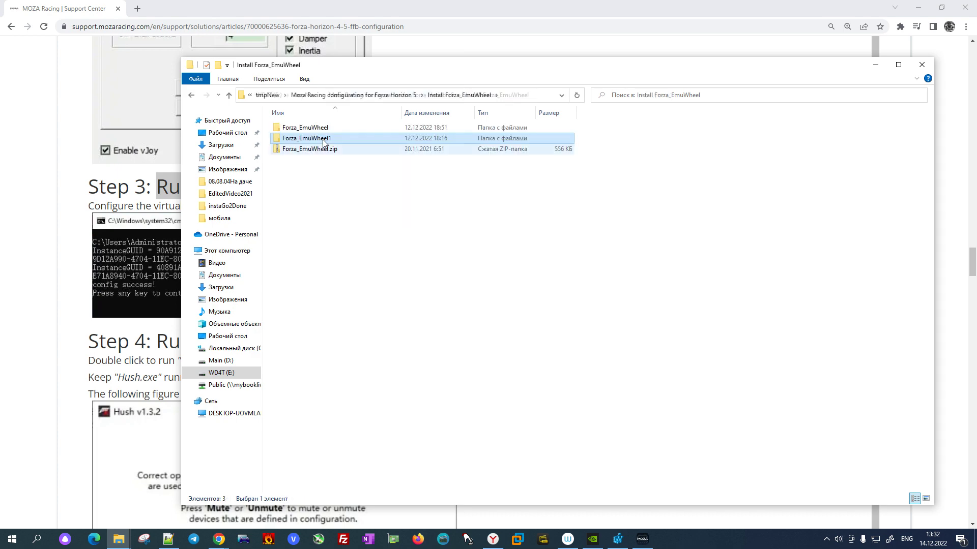
# Run InsGuidGet.bat until Command Prompt prints two InstanceGUIDs and 'config success!'
pyautogui.doubleClick(308, 138)
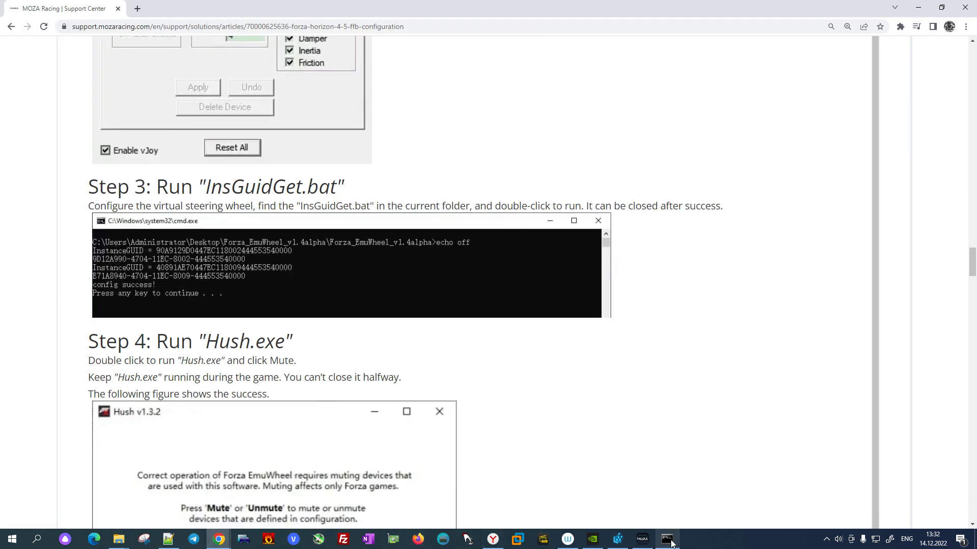
pyautogui.click(666, 539)
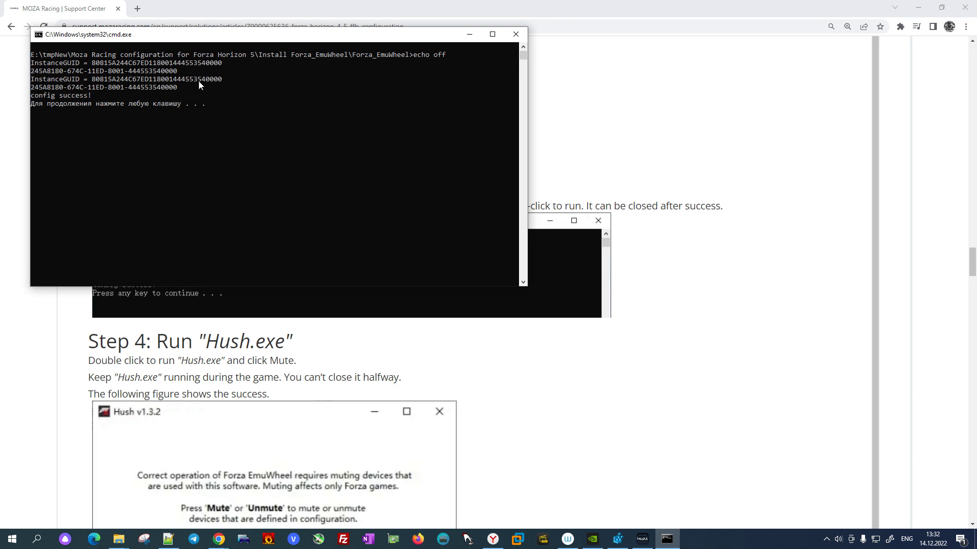
pyautogui.moveTo(50, 96)
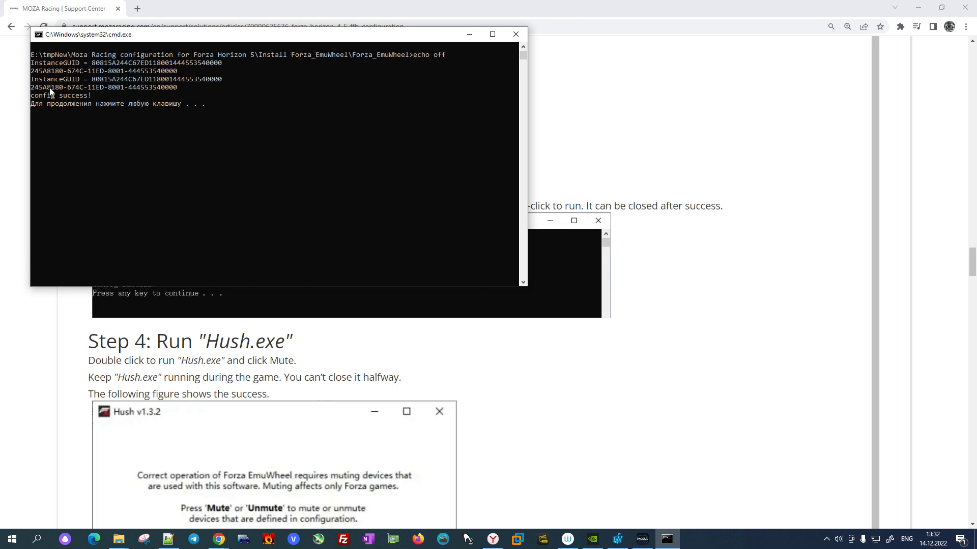
pyautogui.moveTo(55, 383)
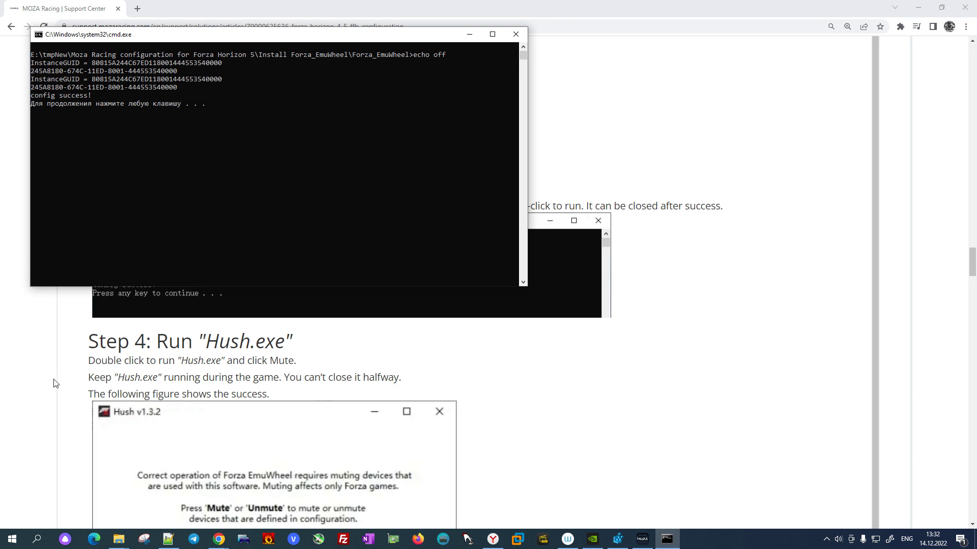
pyautogui.moveTo(62, 364)
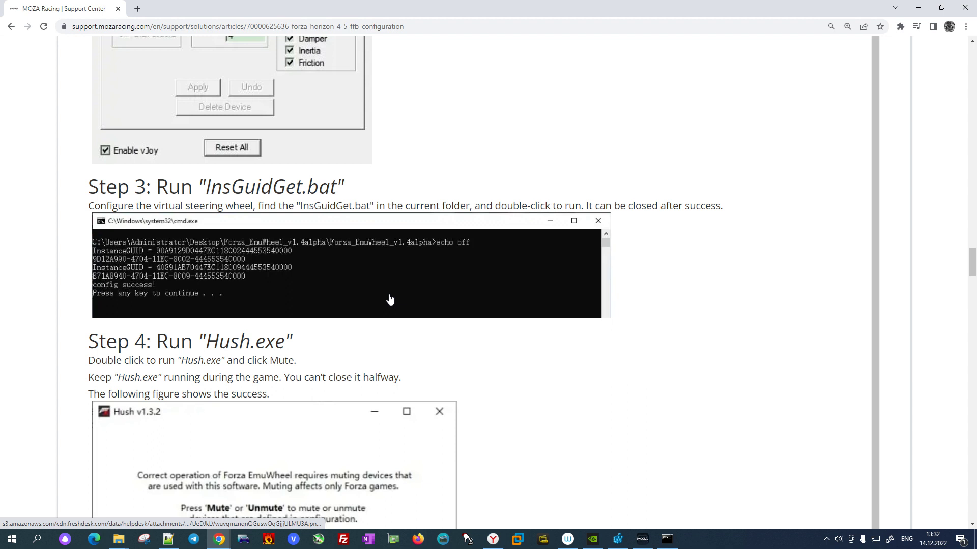
pyautogui.moveTo(305, 281)
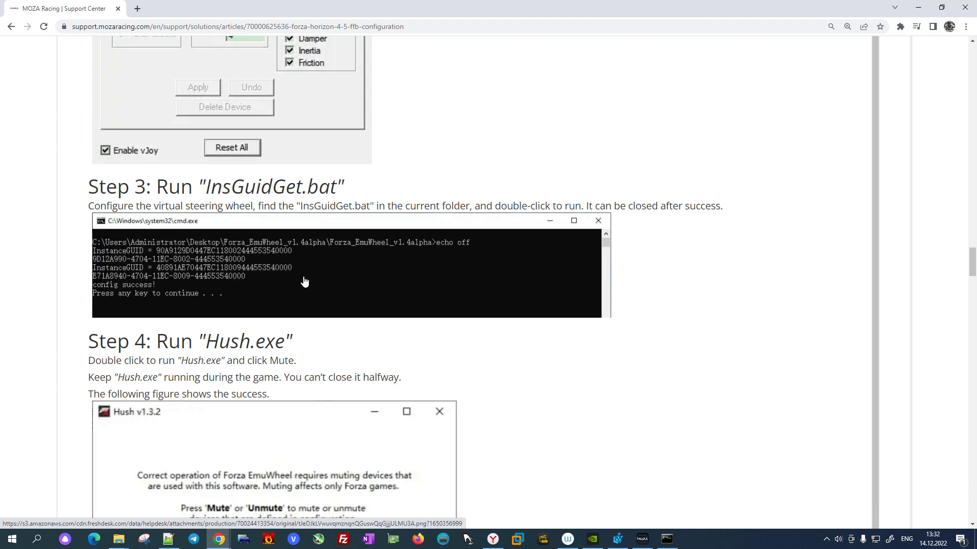
pyautogui.moveTo(269, 276)
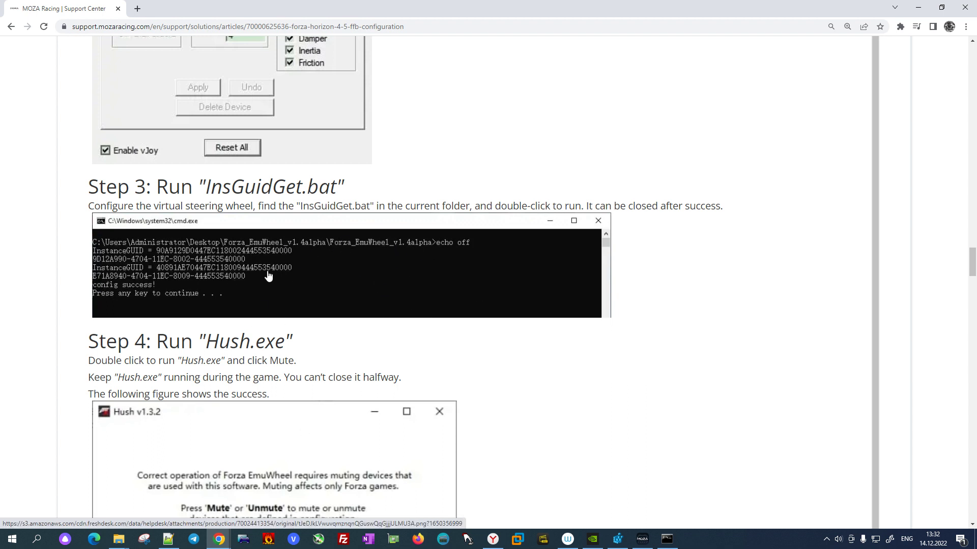
pyautogui.moveTo(308, 278)
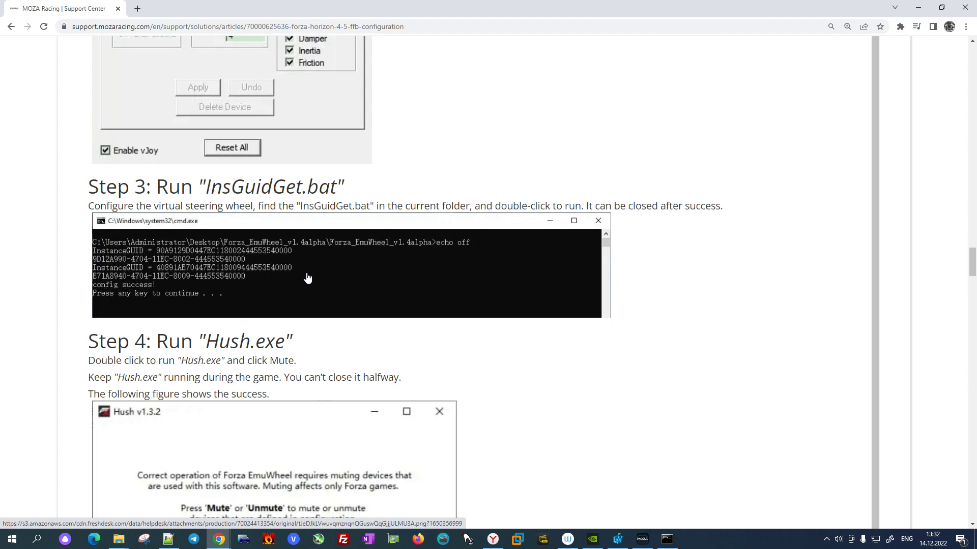
pyautogui.moveTo(298, 268)
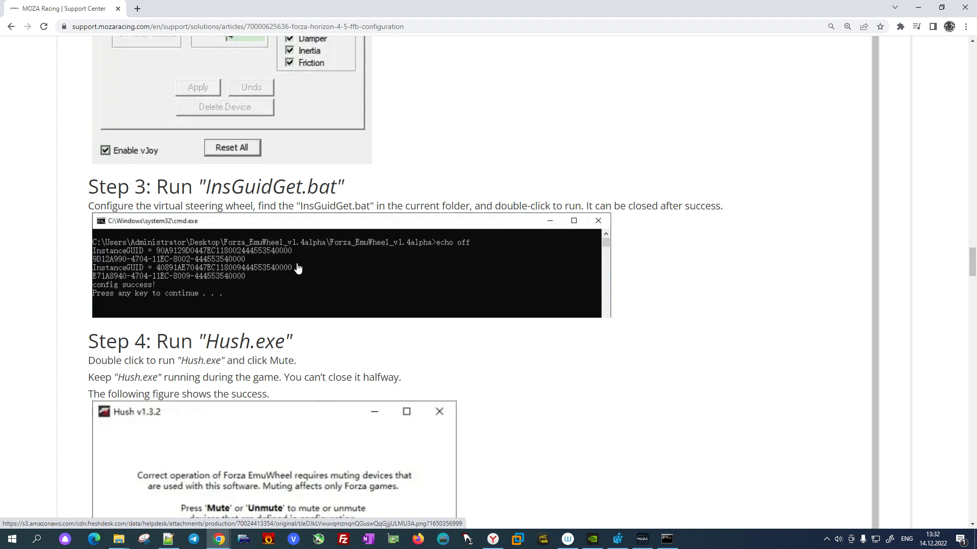
pyautogui.moveTo(252, 272)
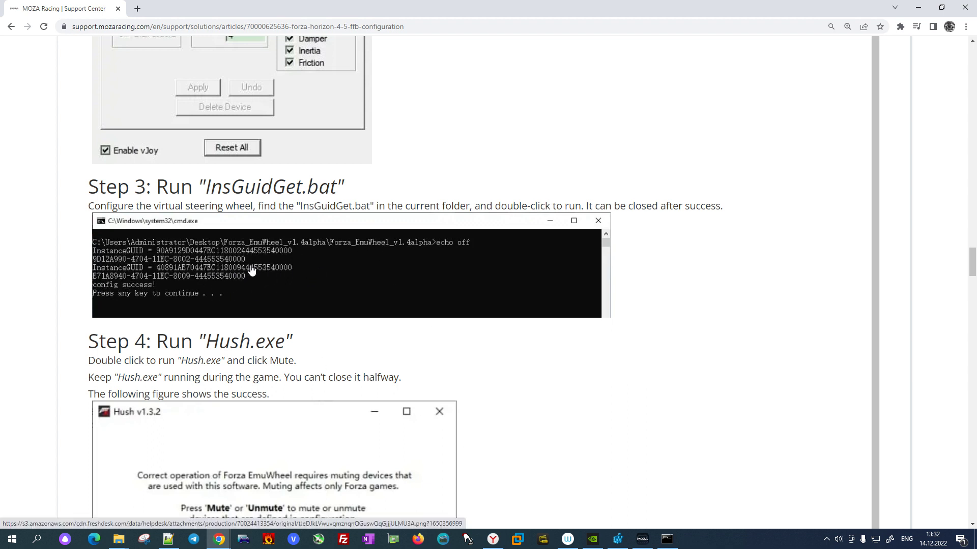
pyautogui.moveTo(129, 271)
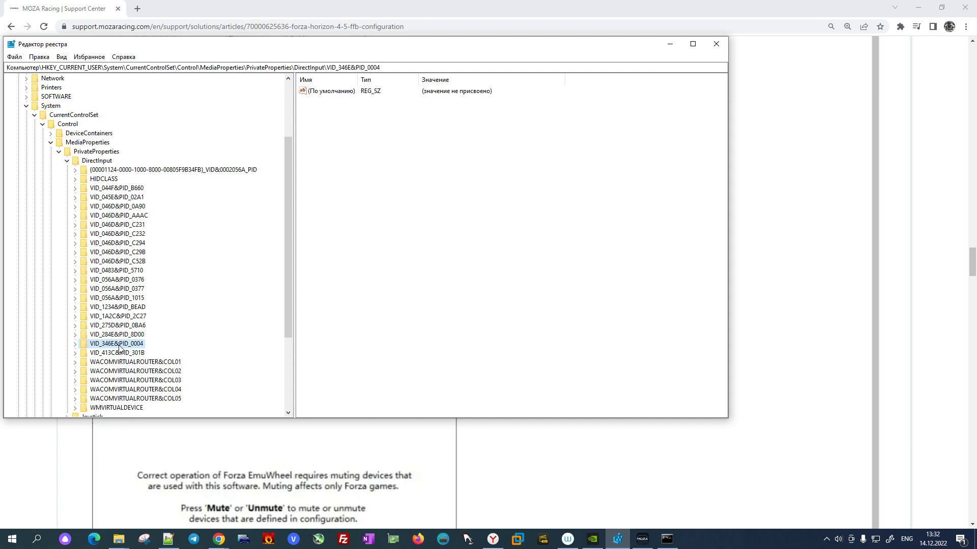
pyautogui.moveTo(103, 355)
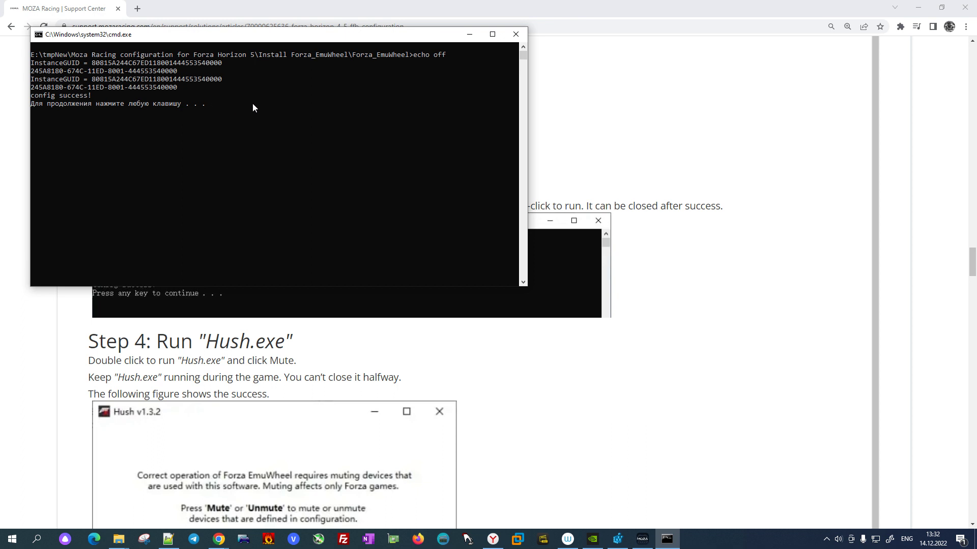
pyautogui.moveTo(647, 462)
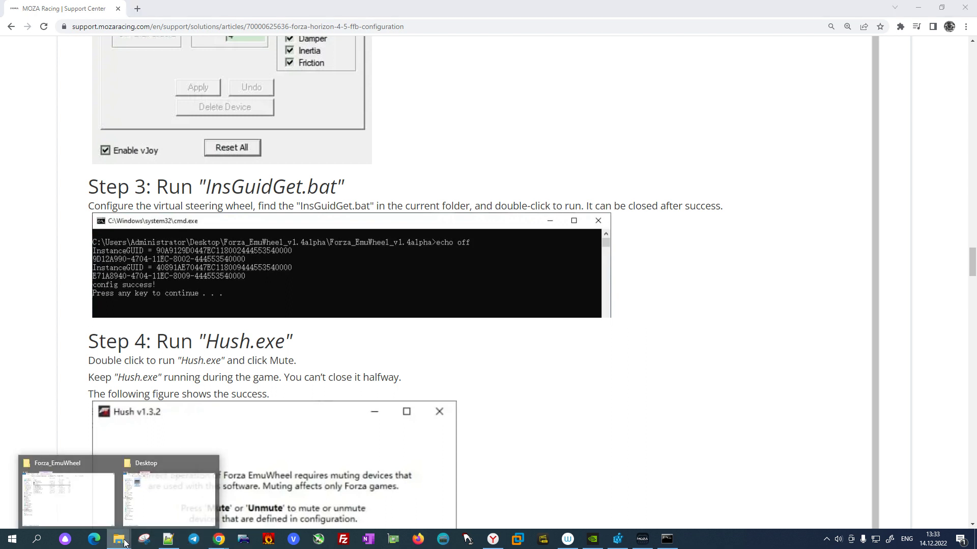
# Open configuration.json in Notepad++ and decline the reload prompt to review the Moza R5 Base entry
pyautogui.click(68, 498)
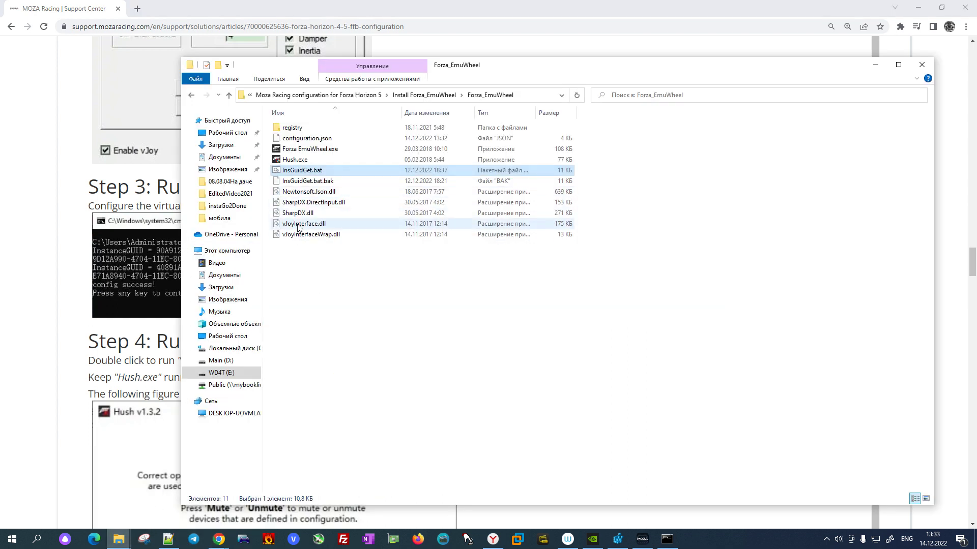
pyautogui.click(307, 138)
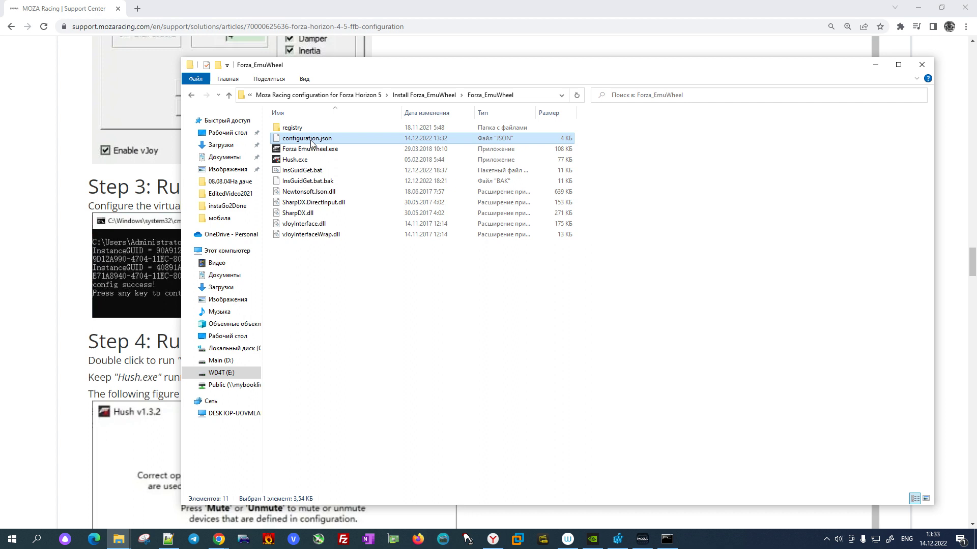
pyautogui.moveTo(310, 141)
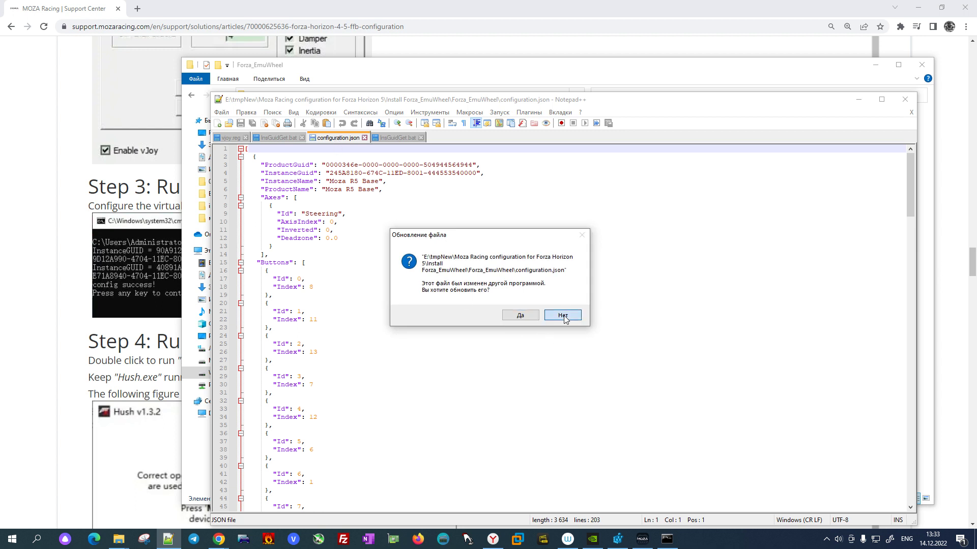
pyautogui.click(562, 315)
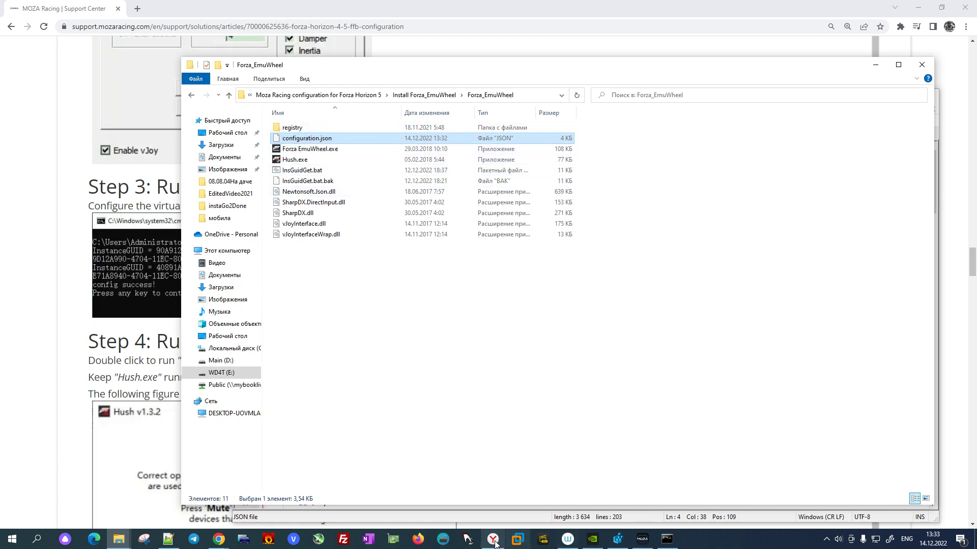
# Scroll the MOZA guide to Step 4 on Hush.exe and Step 5 on Forza EmuWheel
pyautogui.click(922, 65)
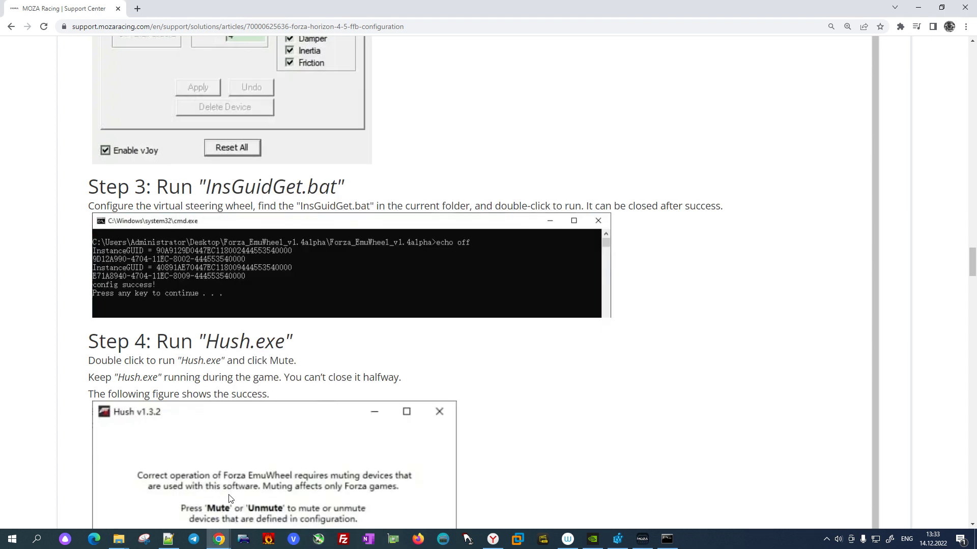
pyautogui.doubleClick(240, 341)
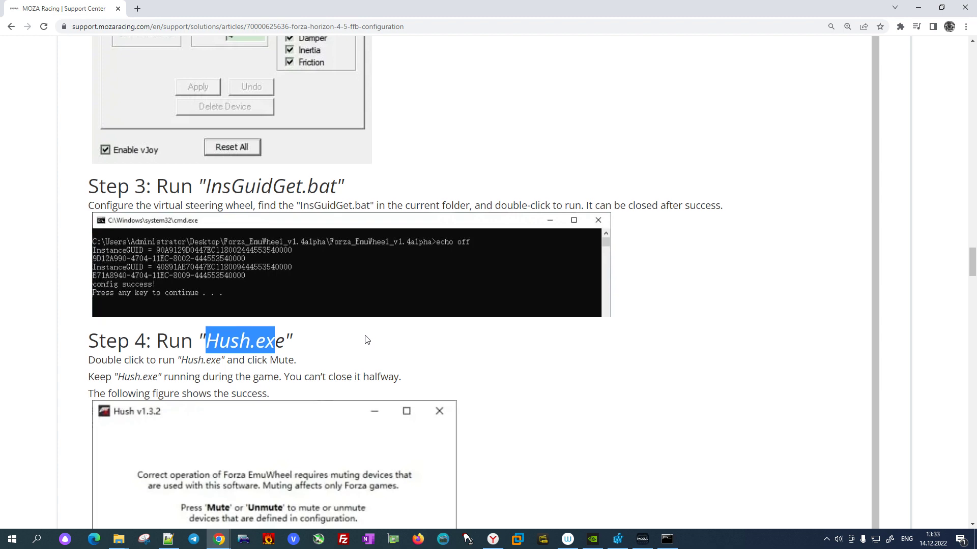
pyautogui.scroll(-3)
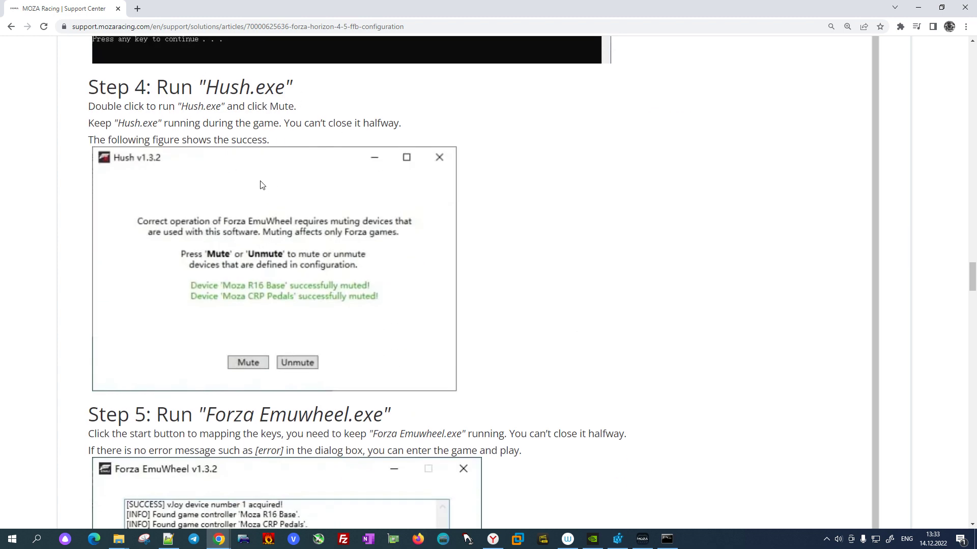
pyautogui.moveTo(433, 247)
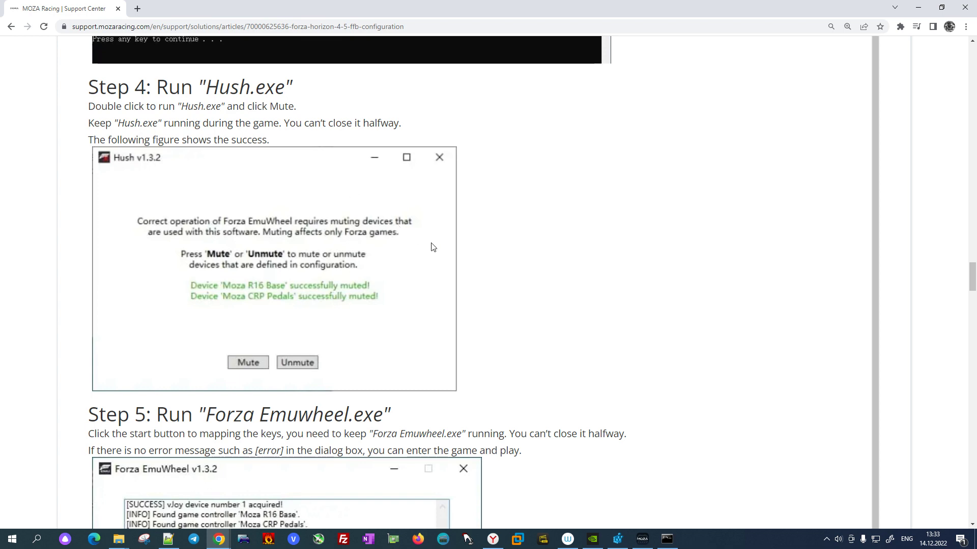
pyautogui.scroll(-3)
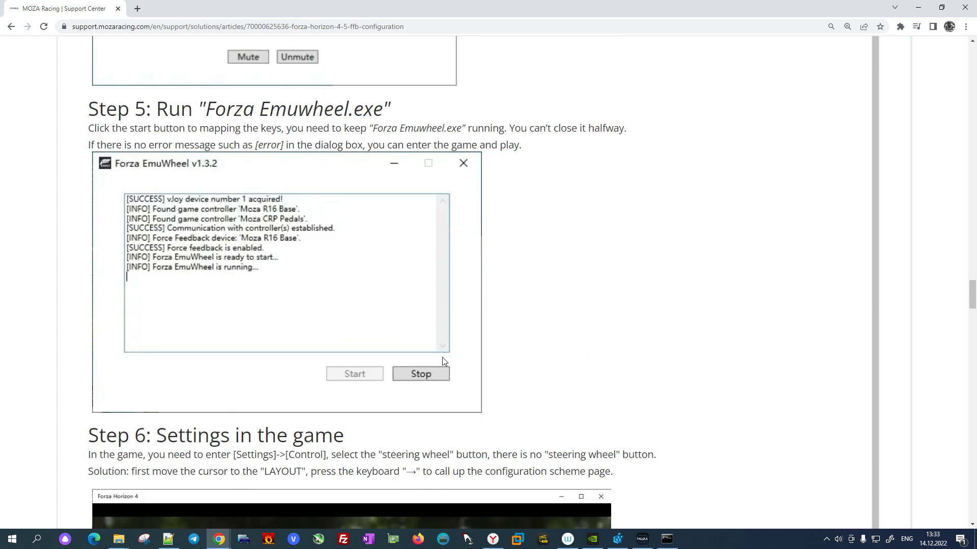
pyautogui.moveTo(210, 238)
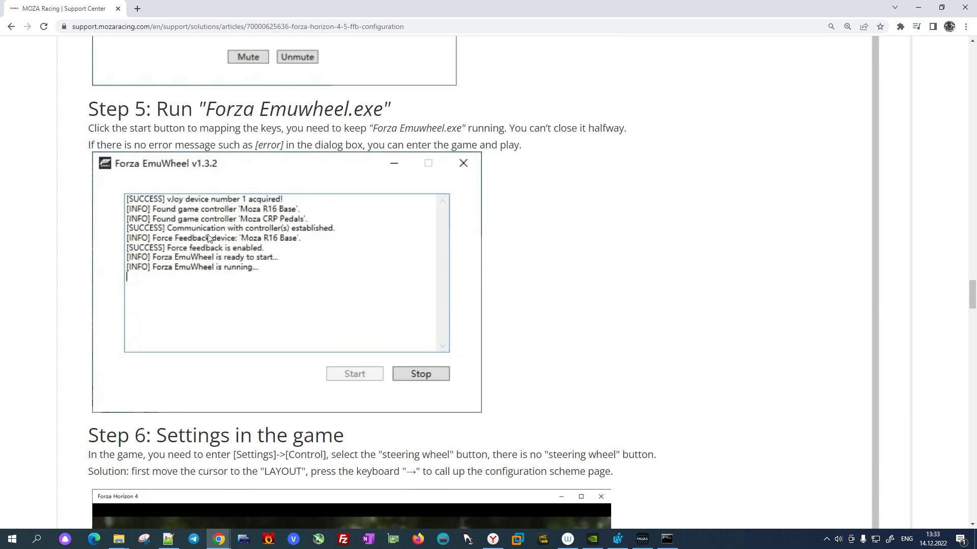
pyautogui.moveTo(285, 228)
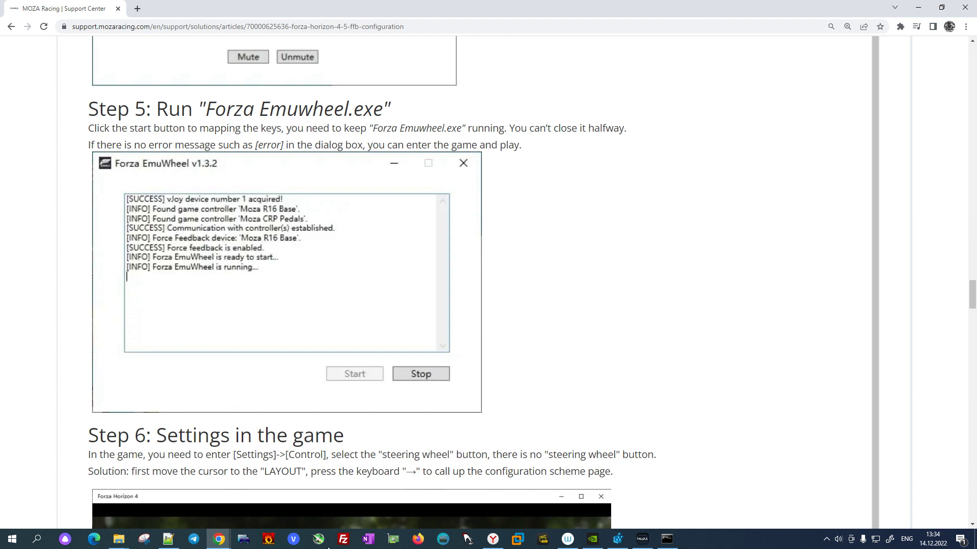
pyautogui.moveTo(118, 539)
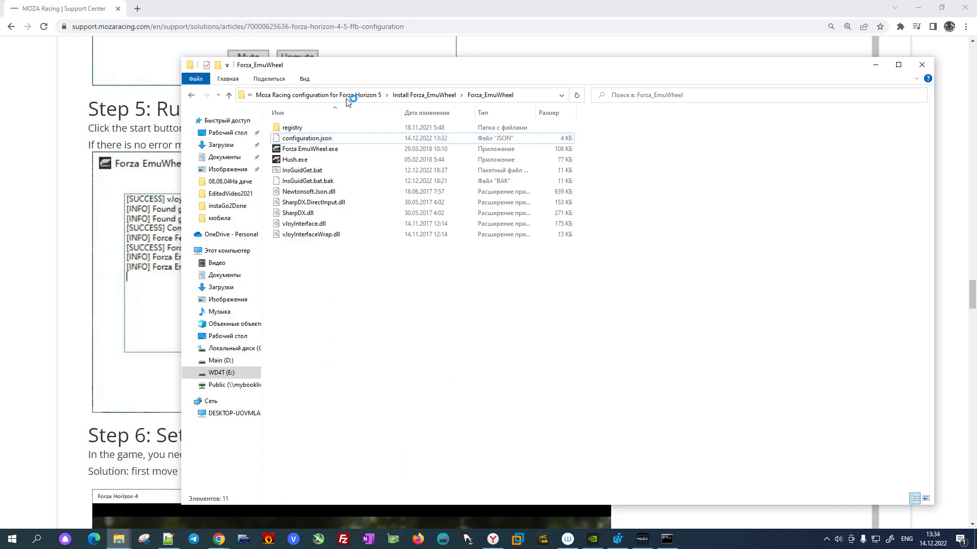
# Mute Moza R5 Base and CRP Pedals with Hush, then start Forza EmuWheel
pyautogui.click(293, 159)
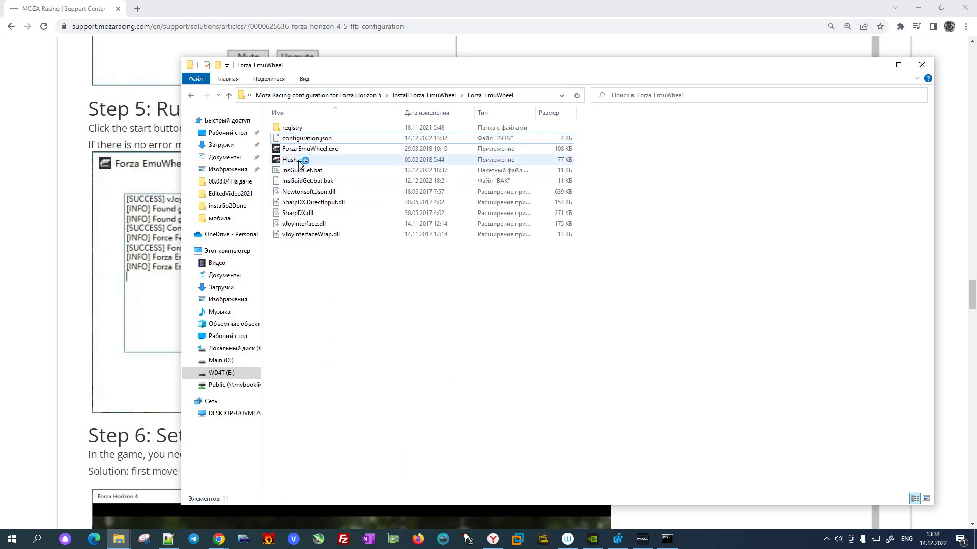
pyautogui.doubleClick(290, 159)
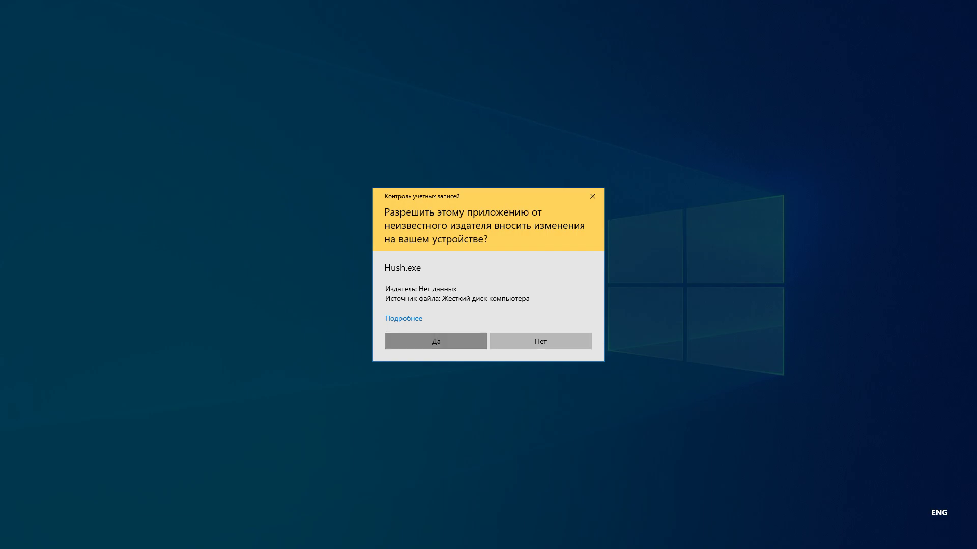
pyautogui.click(435, 341)
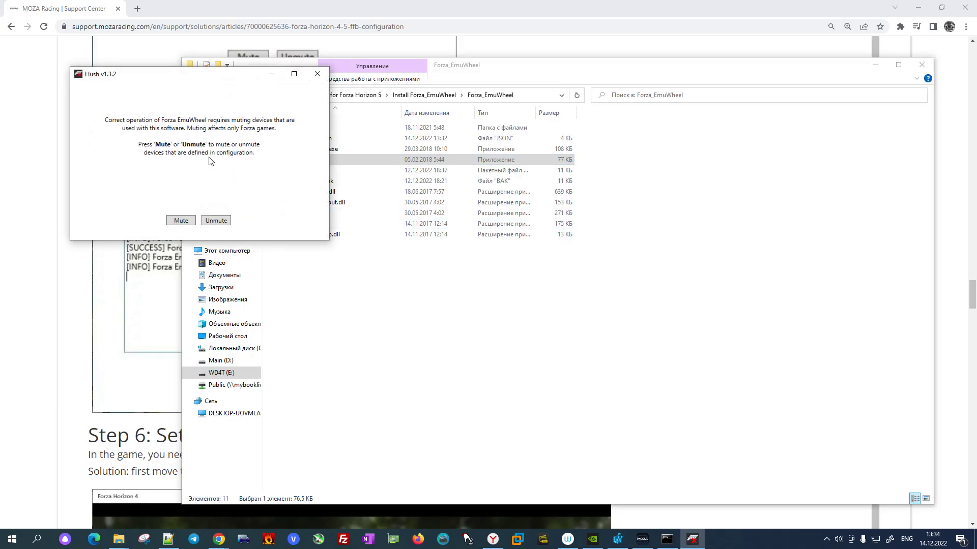
pyautogui.moveTo(184, 235)
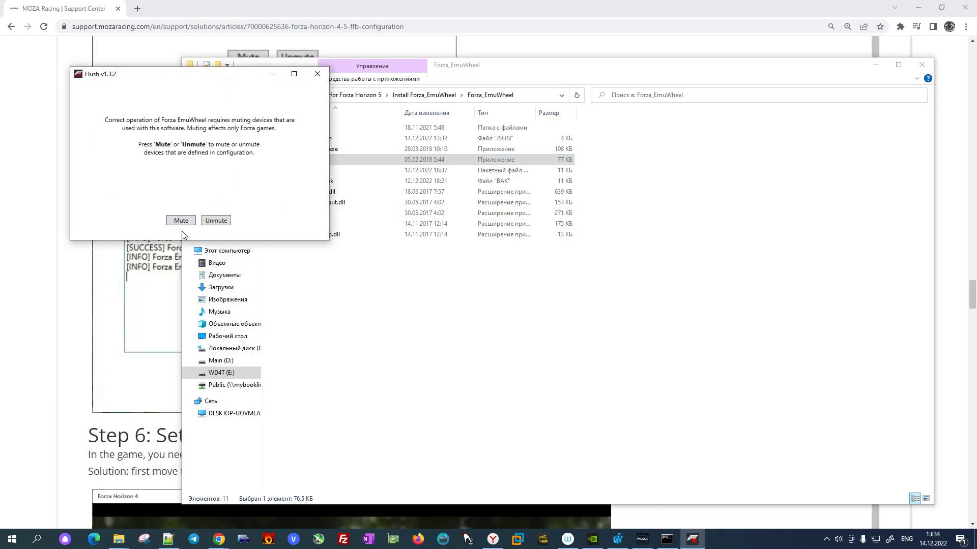
pyautogui.click(181, 220)
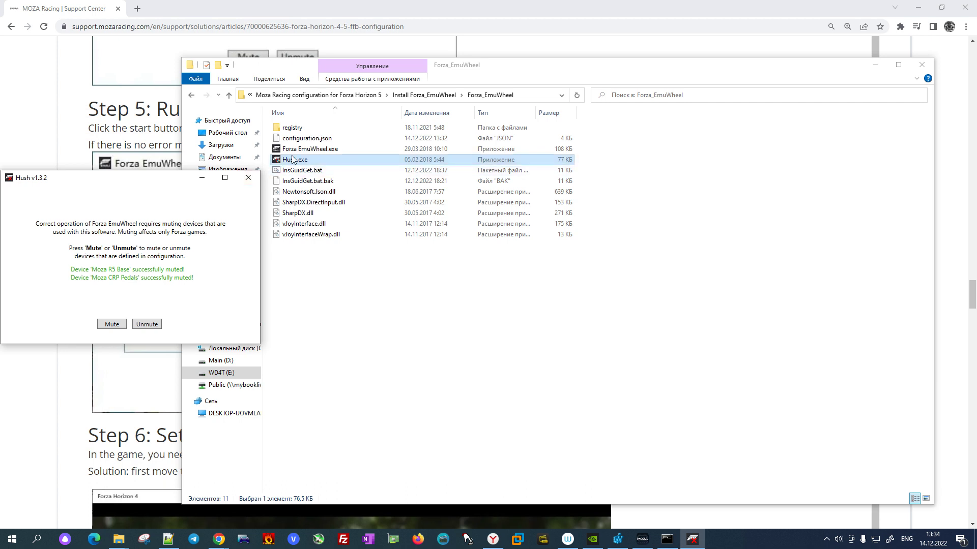
pyautogui.doubleClick(309, 149)
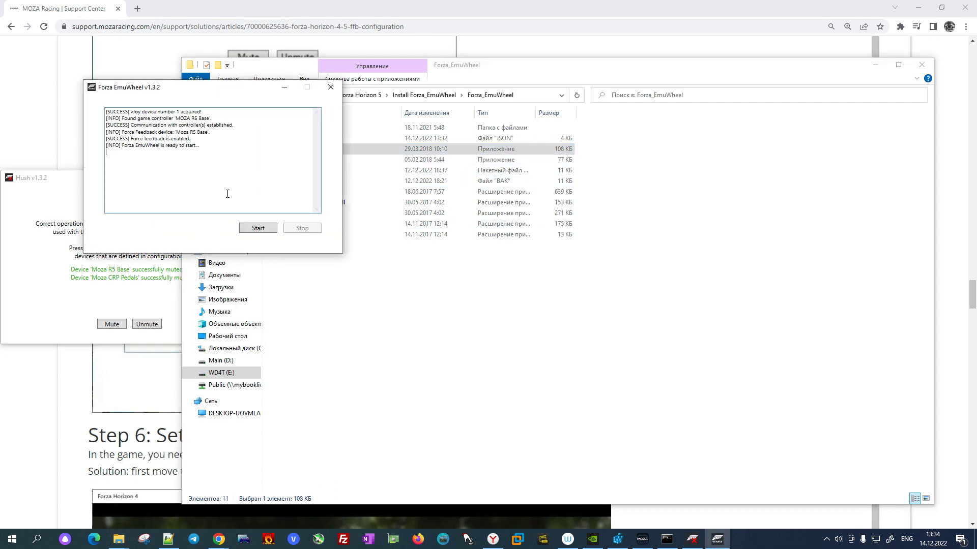
pyautogui.click(258, 228)
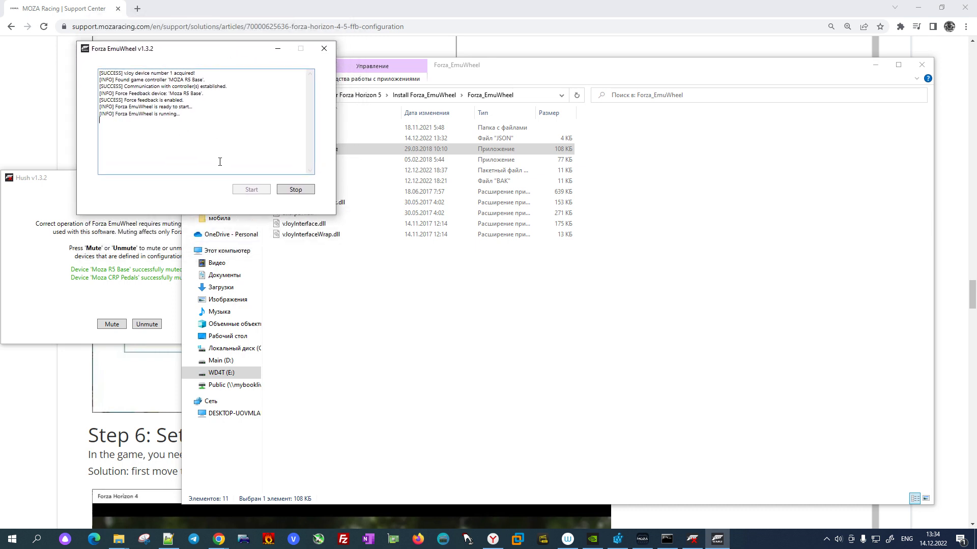
pyautogui.moveTo(198, 287)
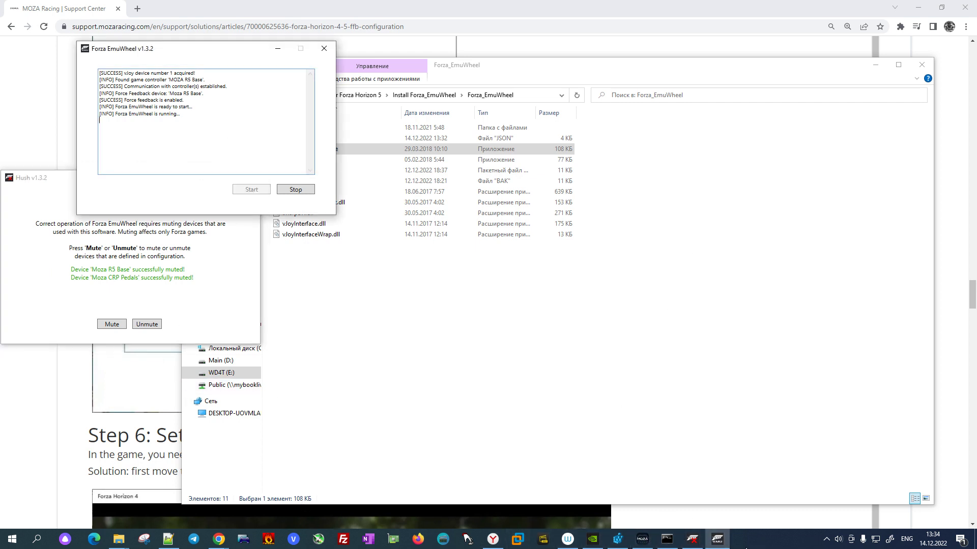
# Open the GeForce Experience overlay with Alt+Z and show the Record options
pyautogui.press('Alt+z')
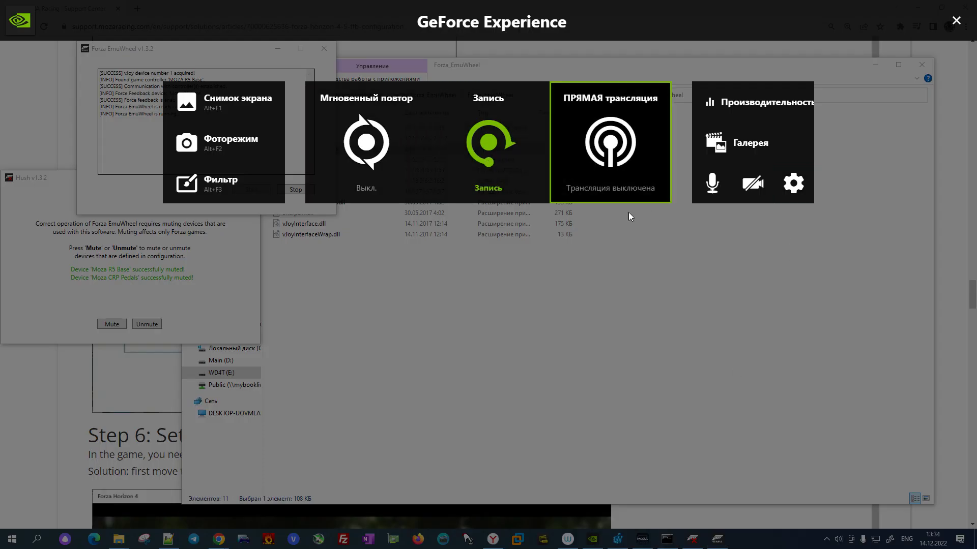
pyautogui.click(488, 144)
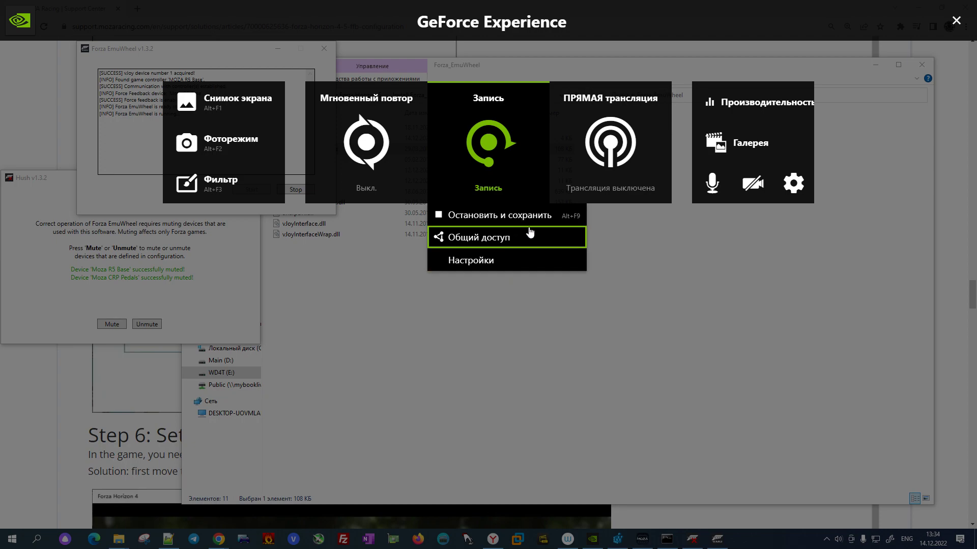